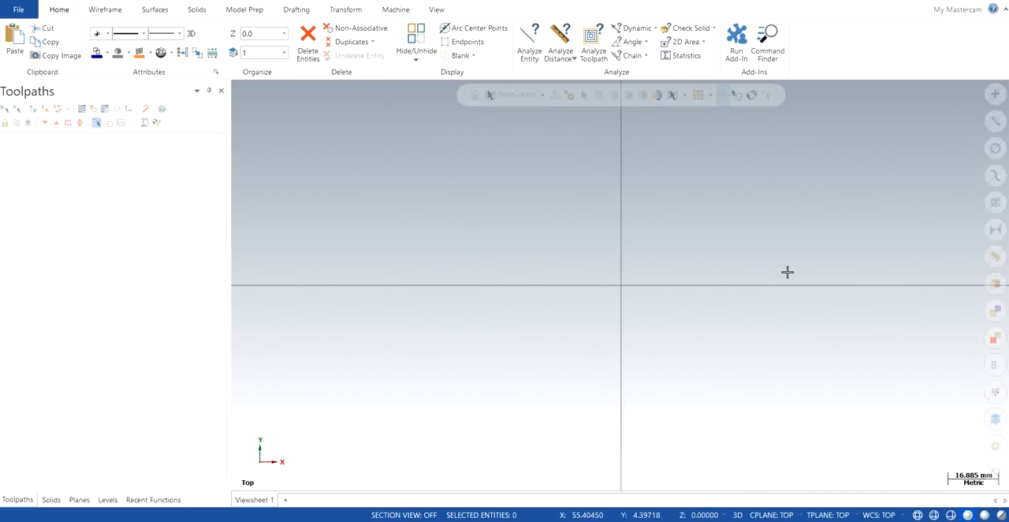
mouse_move(785, 272)
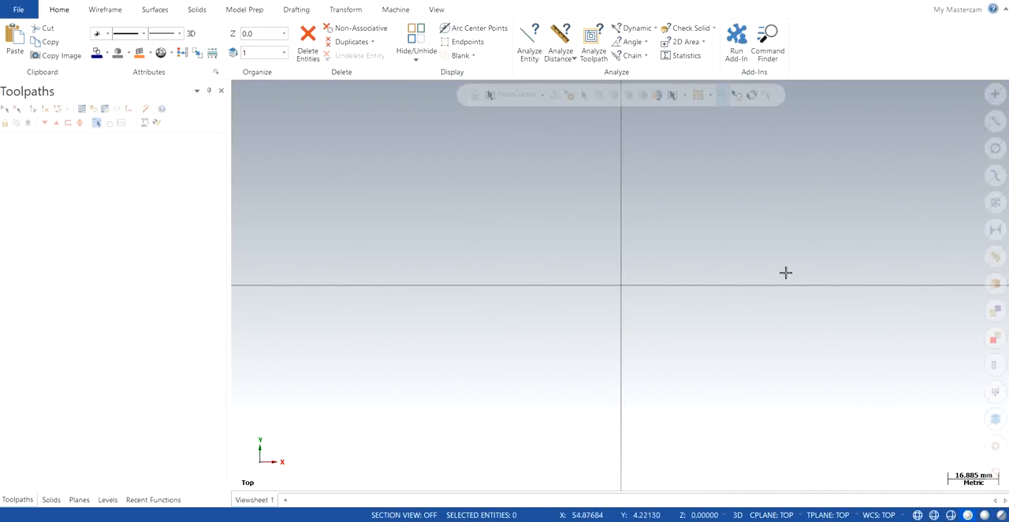
mouse_move(407, 237)
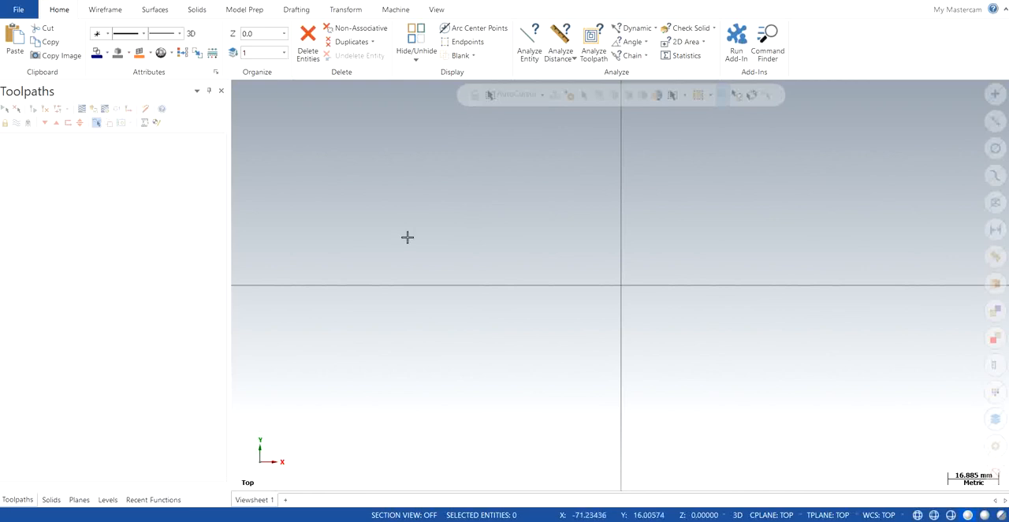
mouse_move(411, 236)
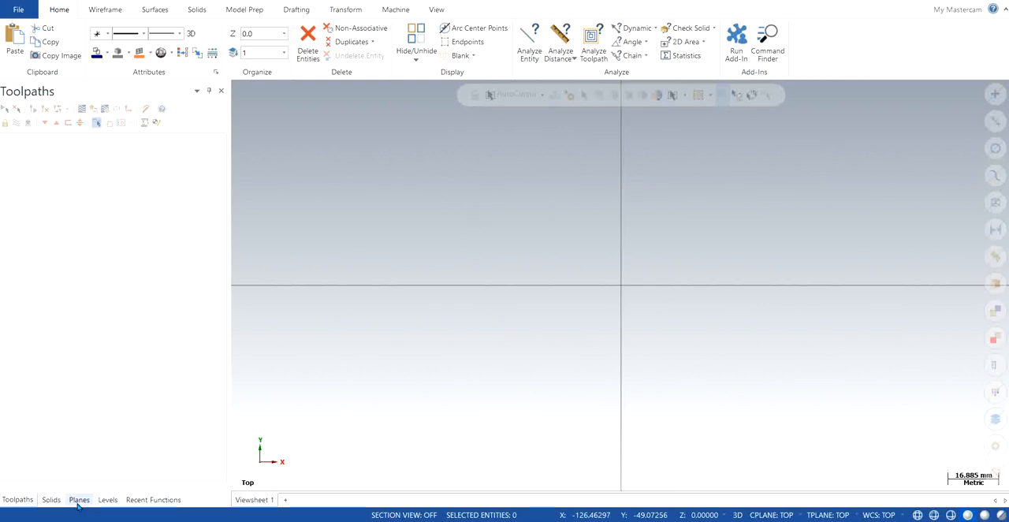
- Show the Planes manager listing the standard planes, with Top as WCS
click(78, 499)
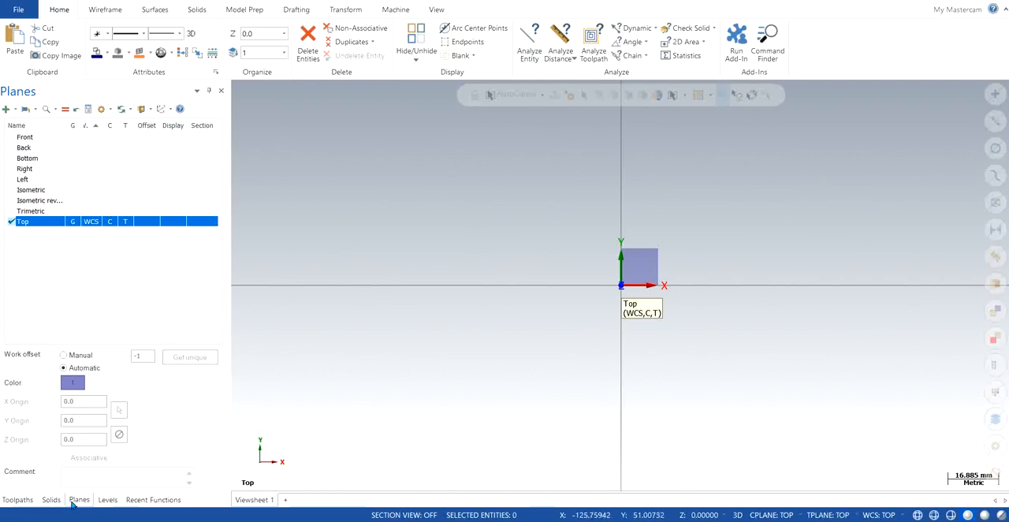
click(436, 9)
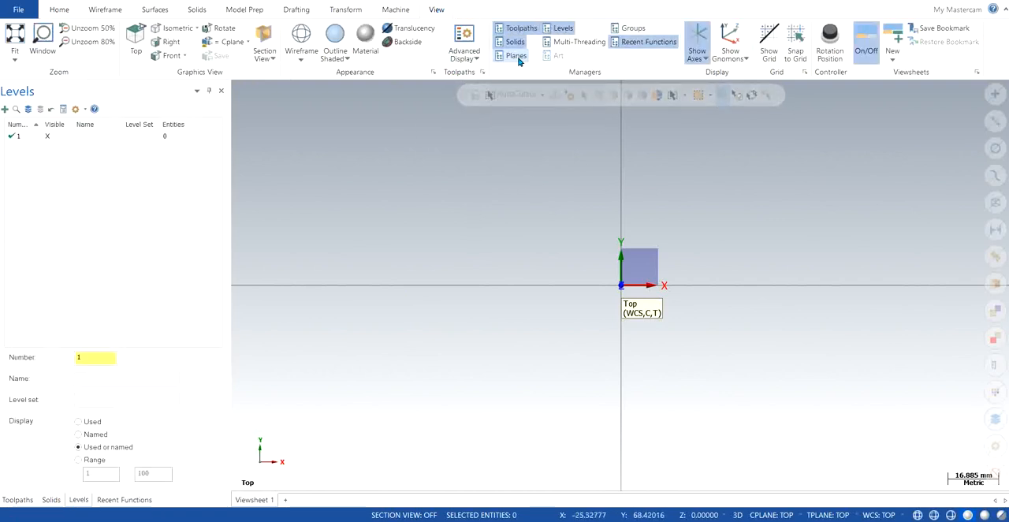
click(515, 55)
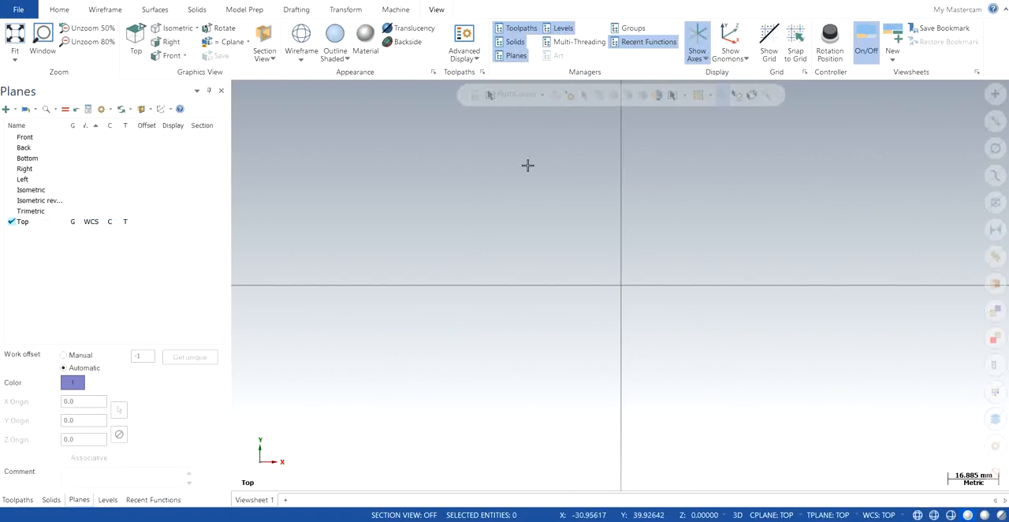
mouse_move(528, 164)
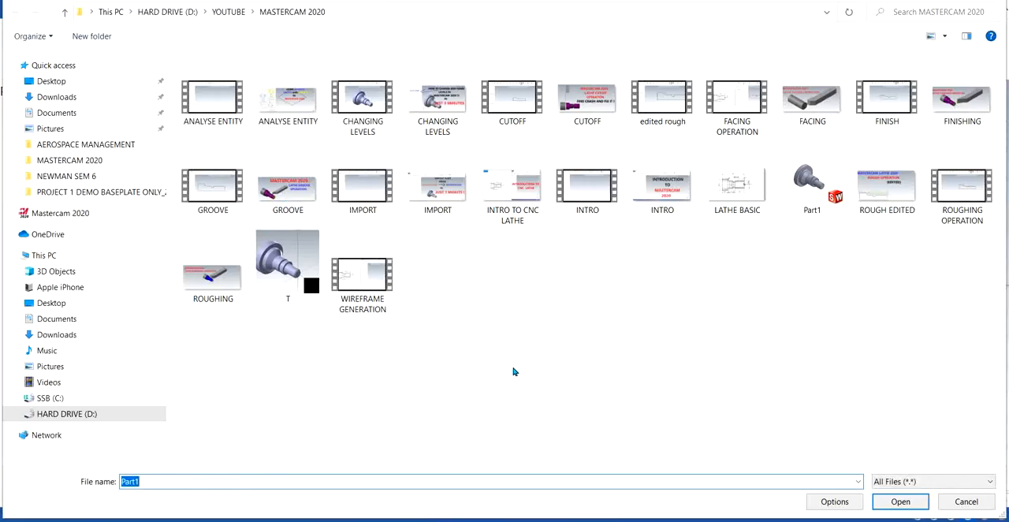
- Open Part1 from the MASTERCAM 2020 folder
click(811, 177)
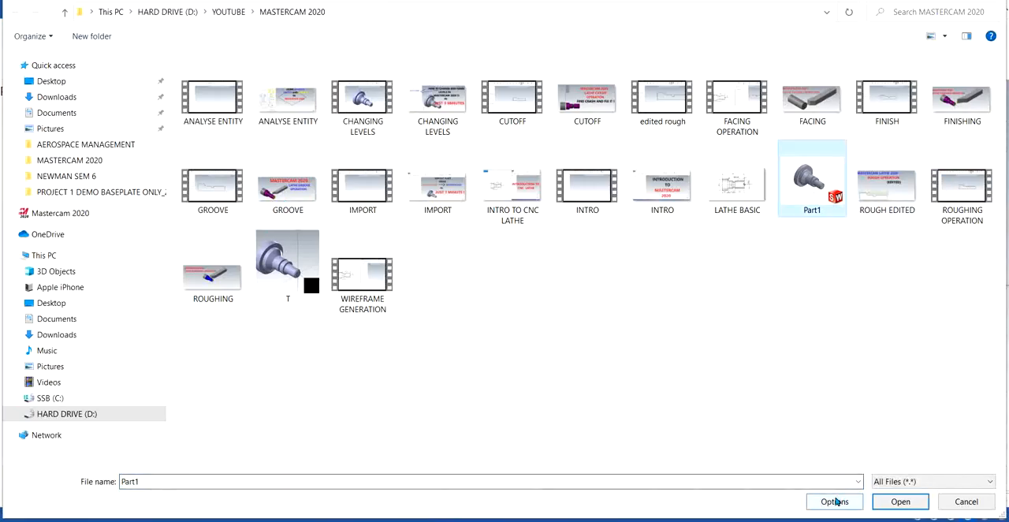
click(833, 501)
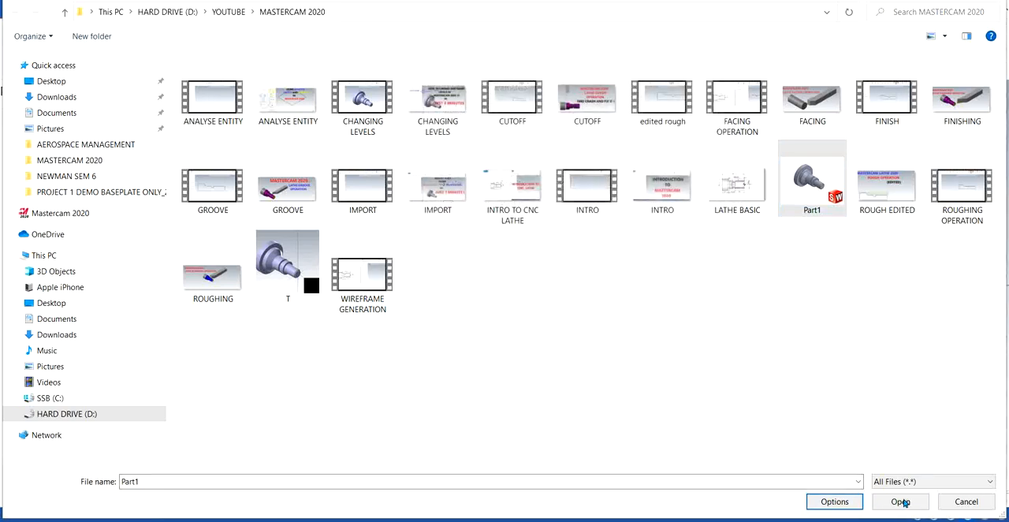
click(900, 501)
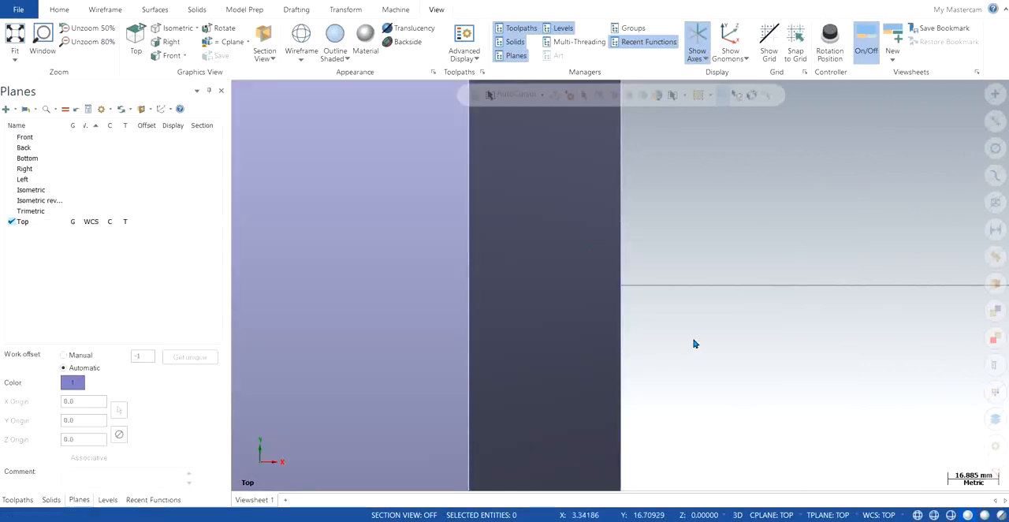
- Expand the Planes manager's create-new-plane menu showing From geometry, From solid face
click(32, 190)
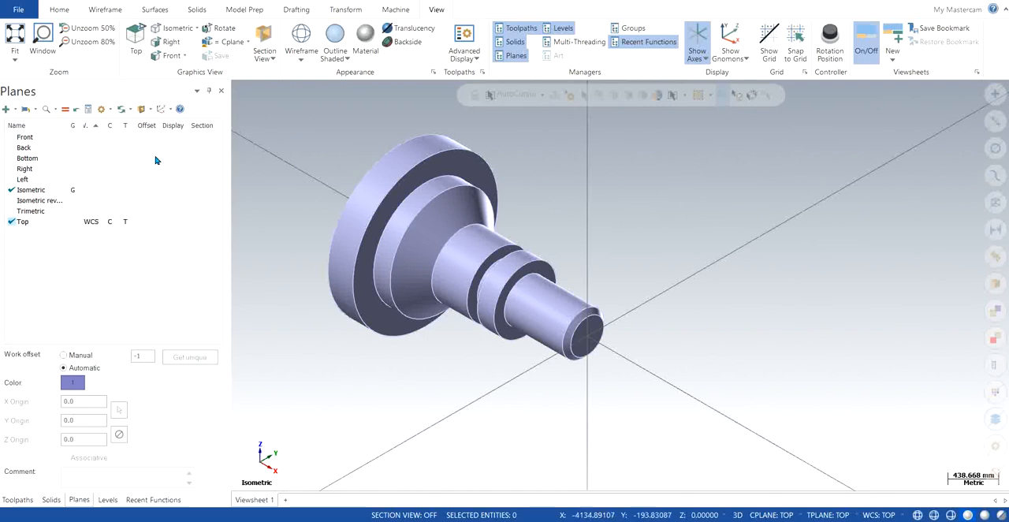
click(8, 109)
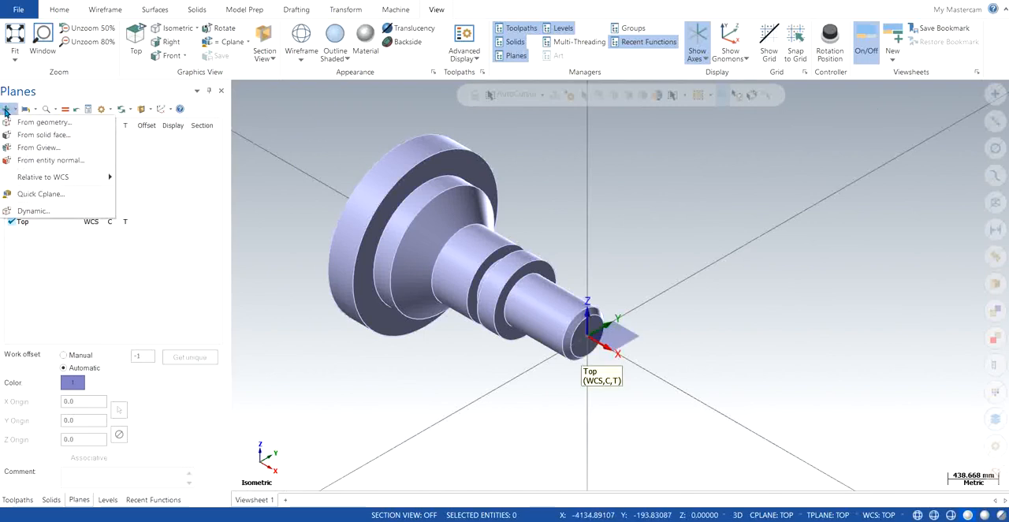
mouse_move(43, 134)
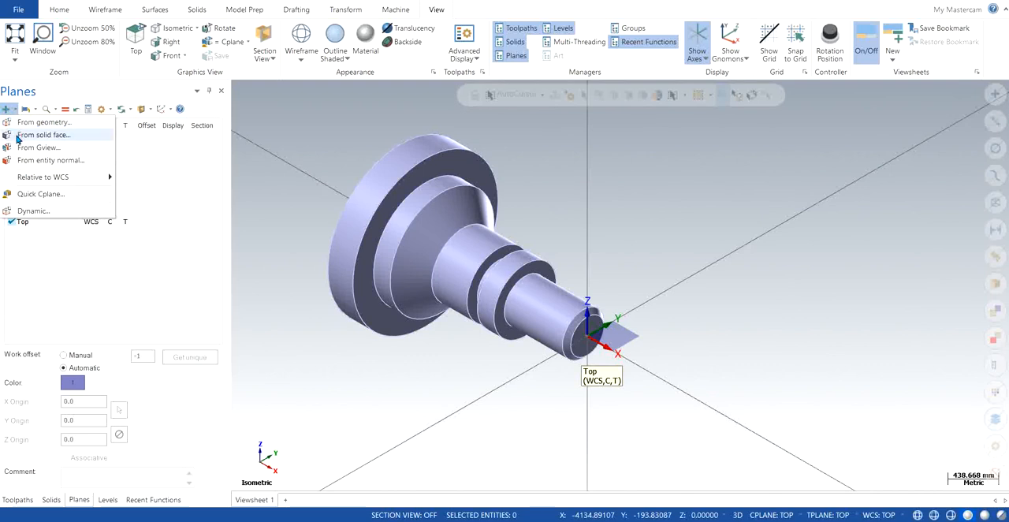
mouse_move(51, 160)
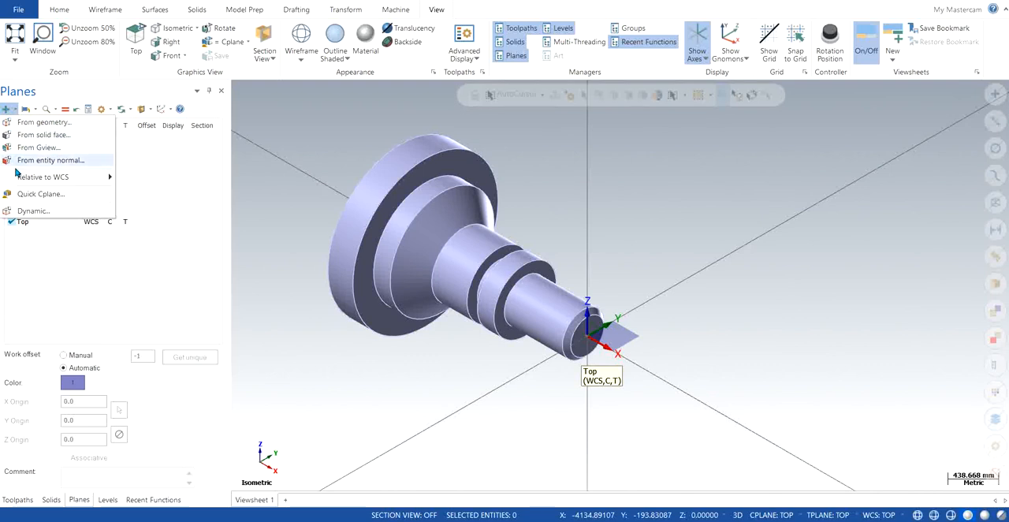
mouse_move(41, 194)
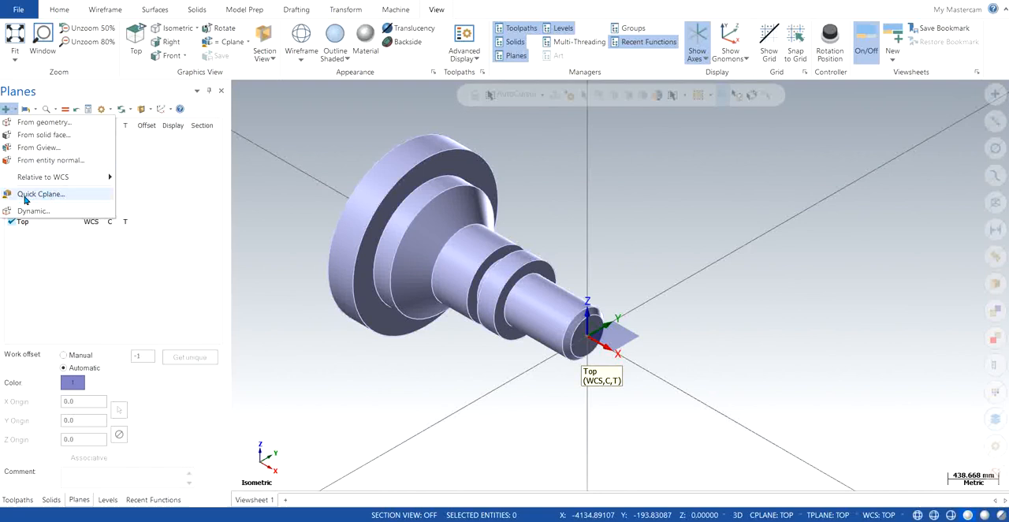
mouse_move(34, 211)
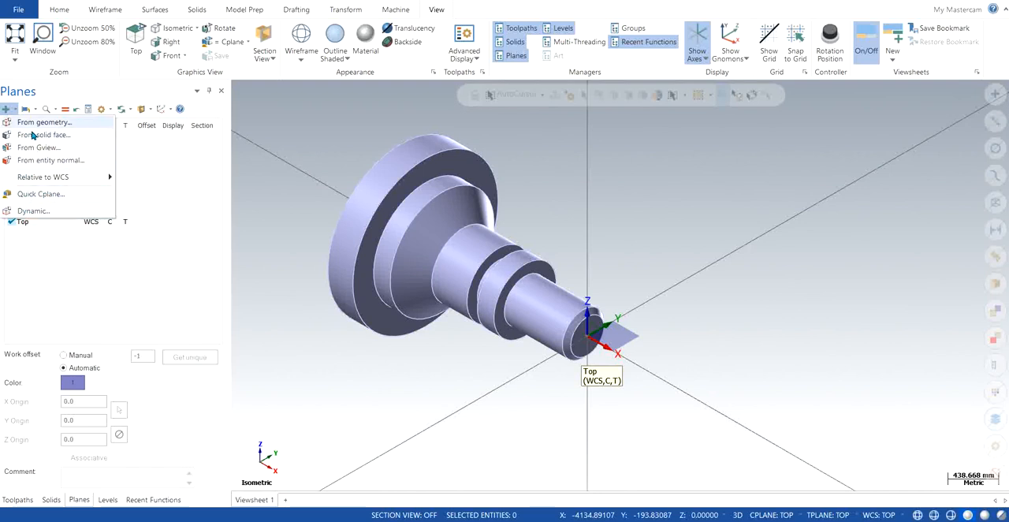
mouse_move(43, 135)
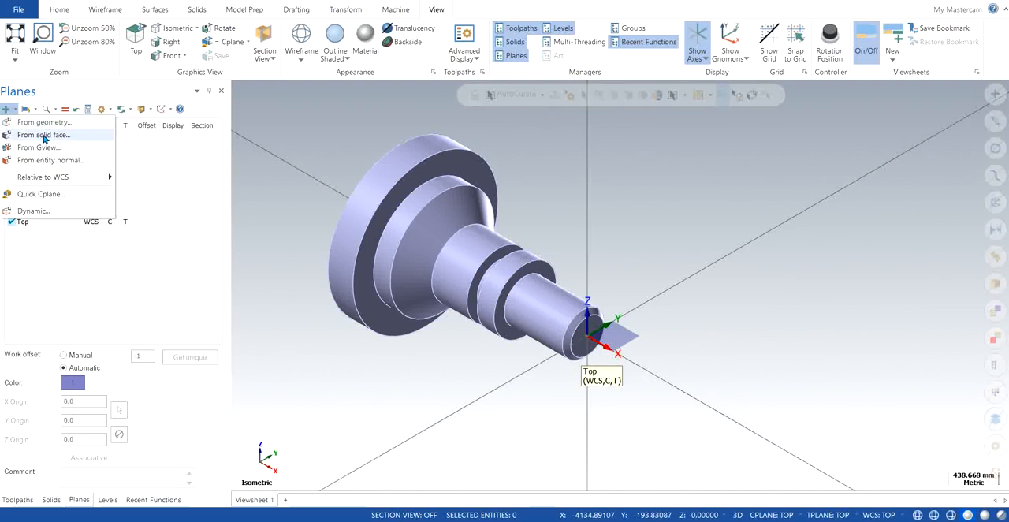
mouse_move(52, 206)
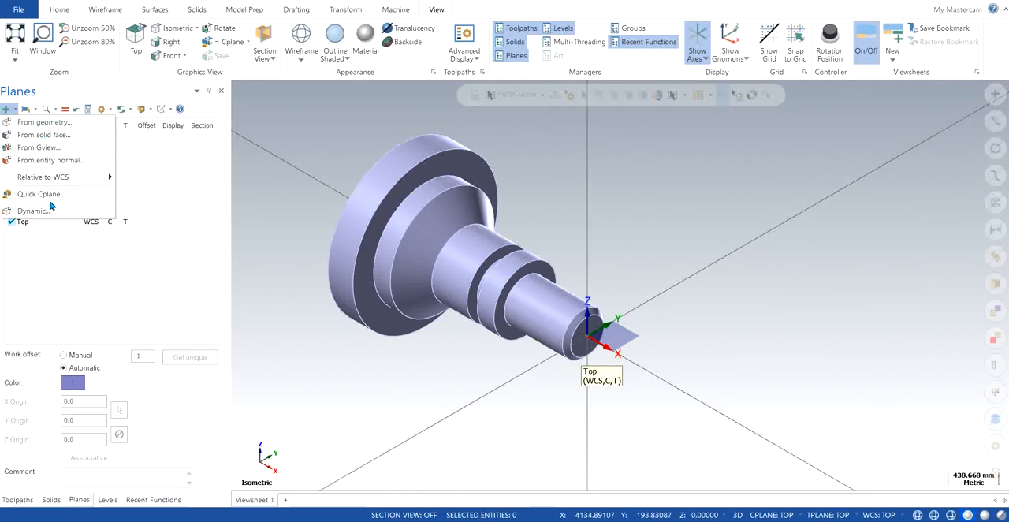
mouse_move(45, 122)
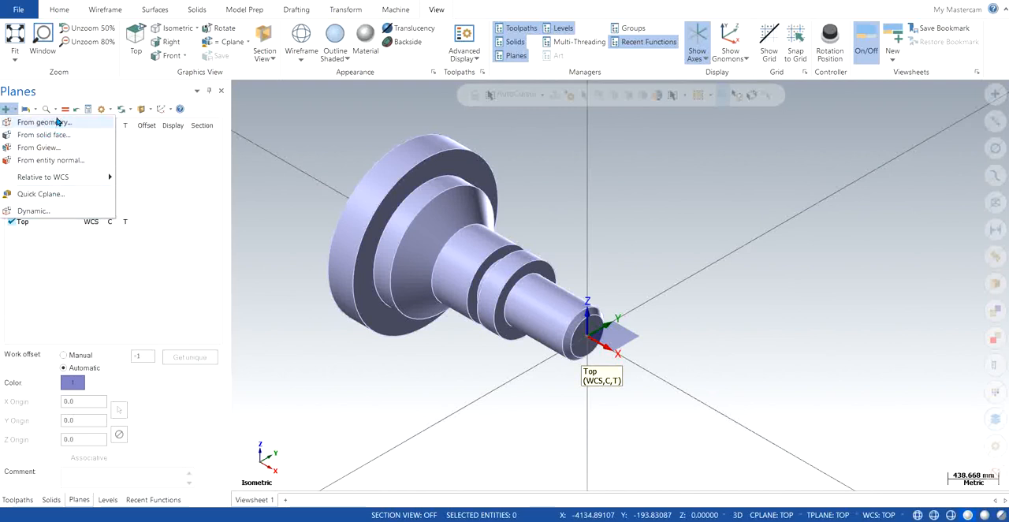
mouse_move(43, 135)
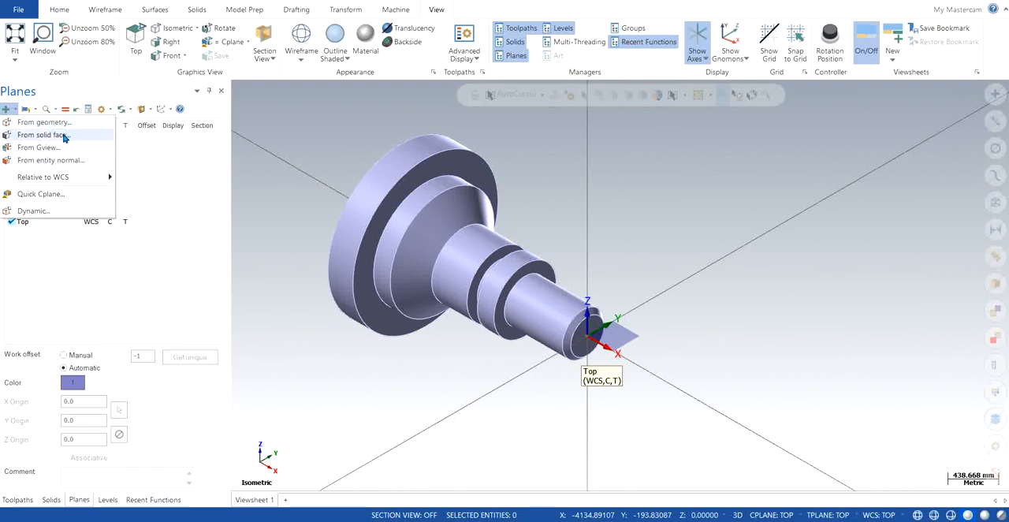
mouse_move(67, 136)
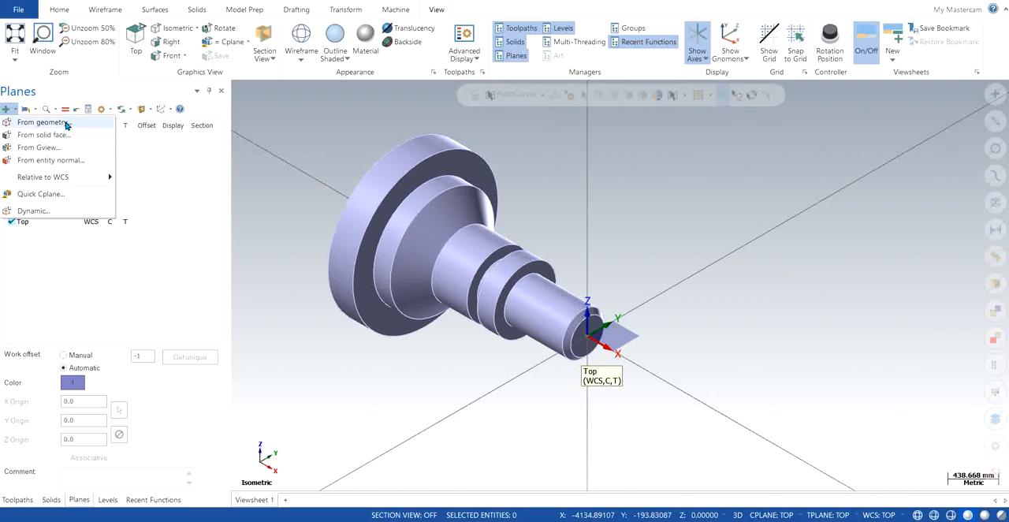
mouse_move(44, 134)
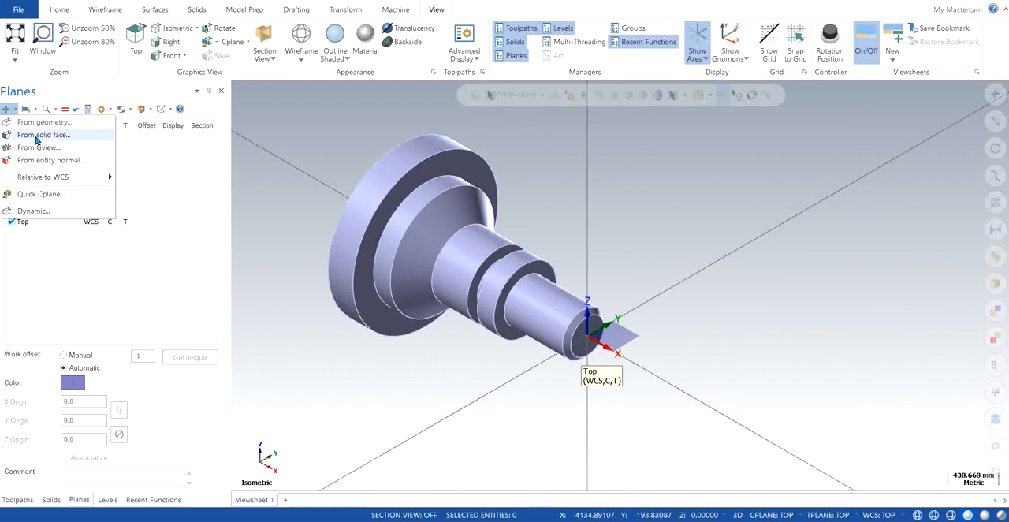
mouse_move(70, 141)
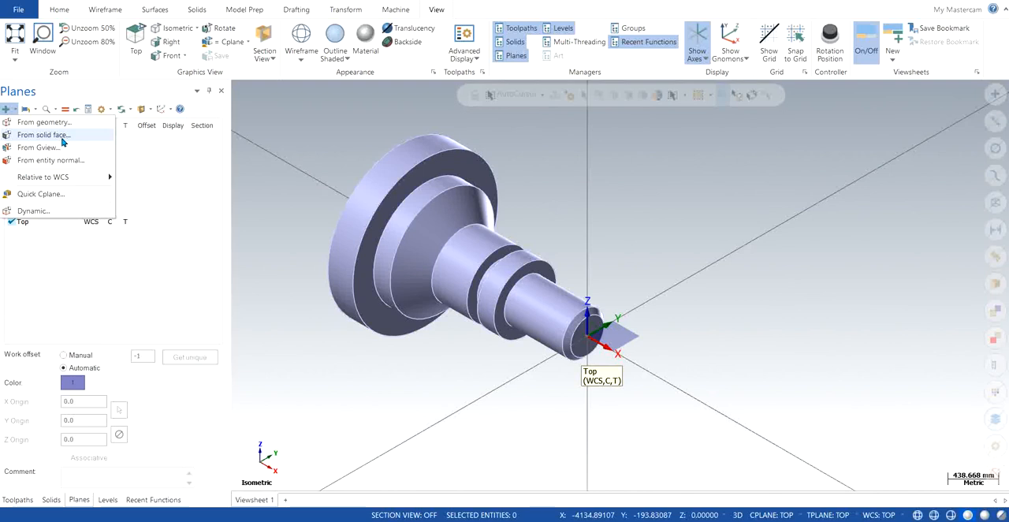
mouse_move(44, 121)
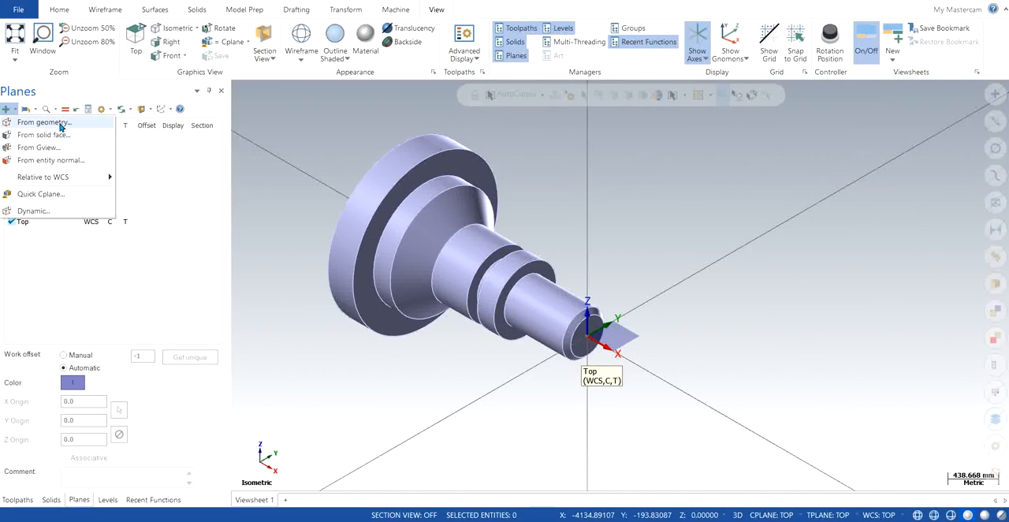
- Create a plane from the shoulder edge geometry and accept orientation Plane 3 of 8
click(43, 122)
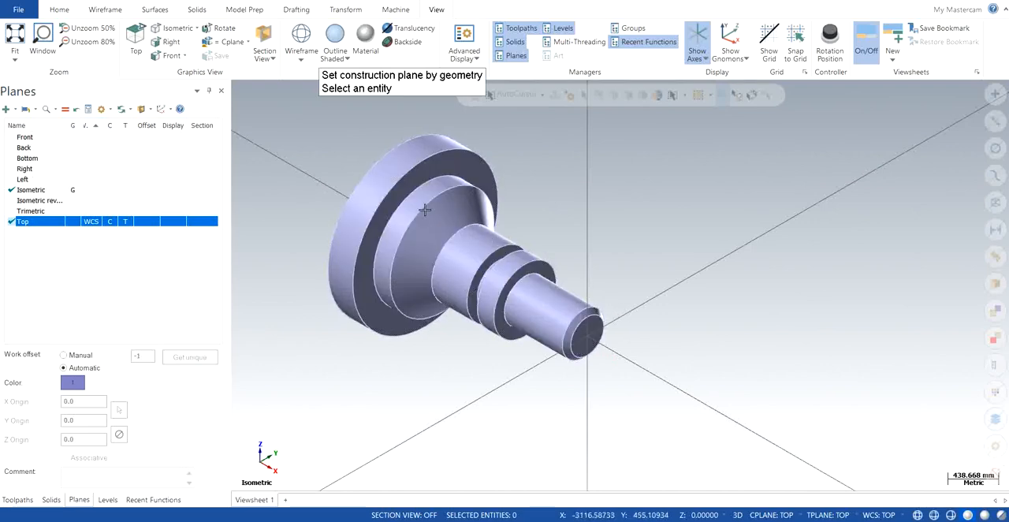
mouse_move(372, 193)
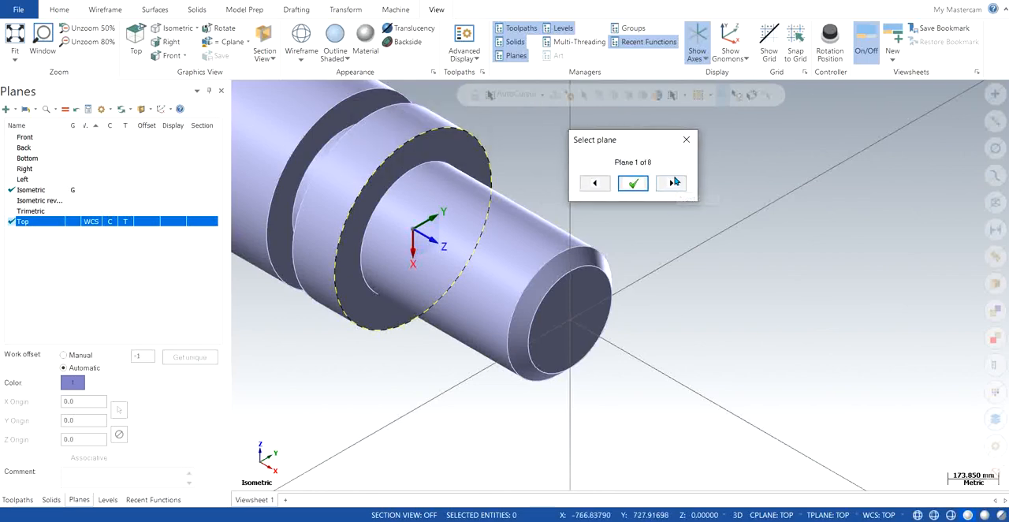
click(671, 183)
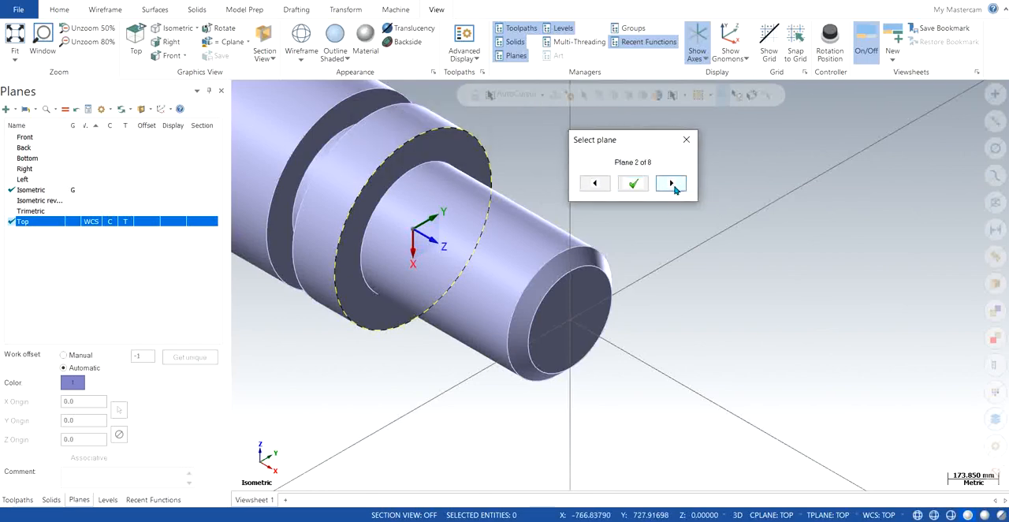
click(670, 183)
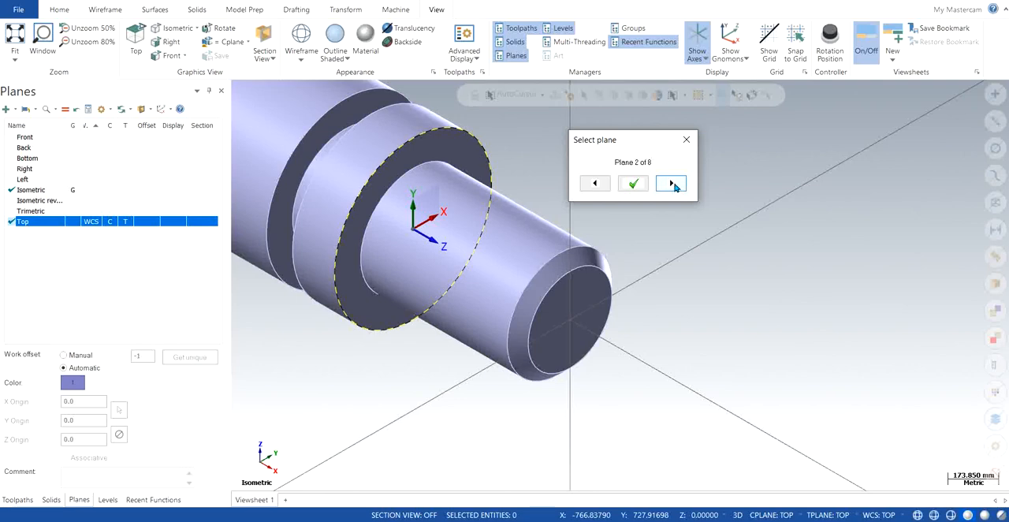
click(670, 183)
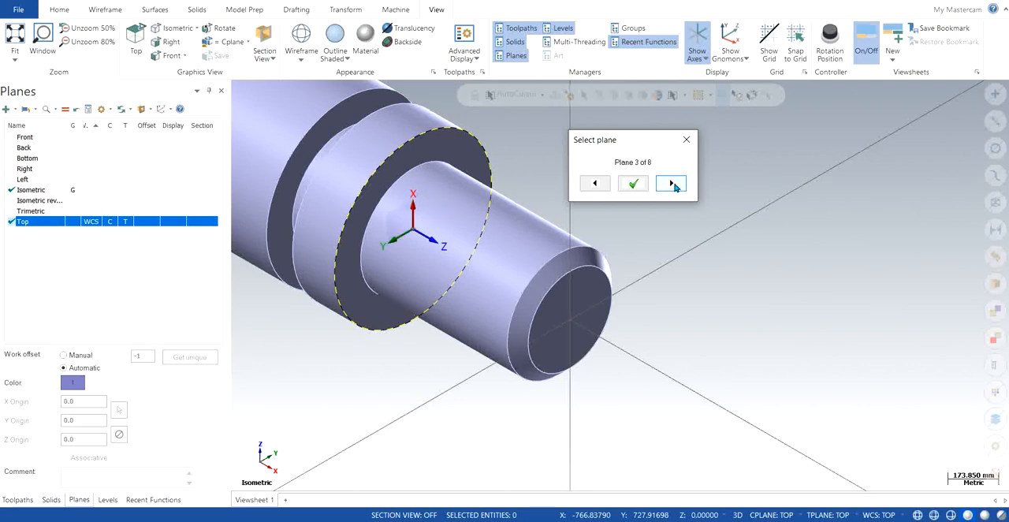
click(670, 182)
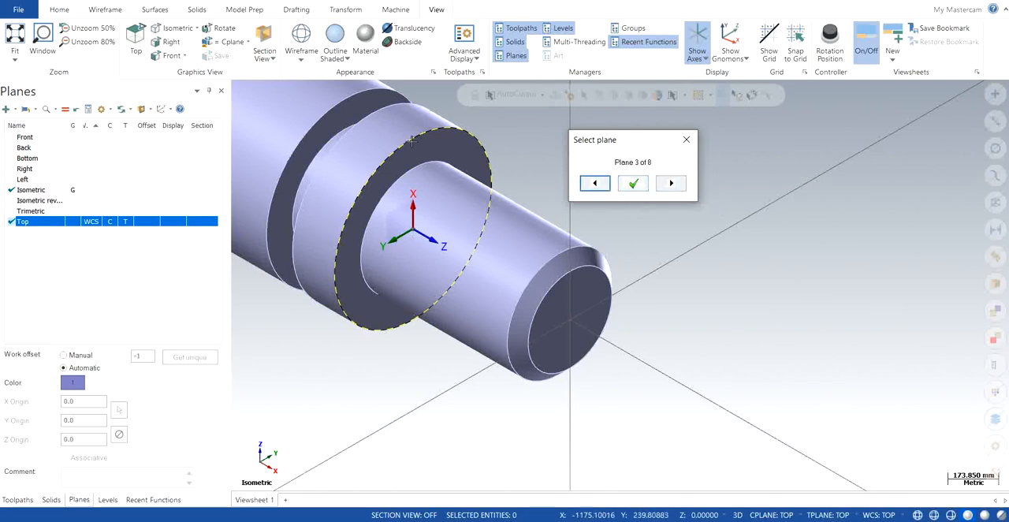
mouse_move(416, 271)
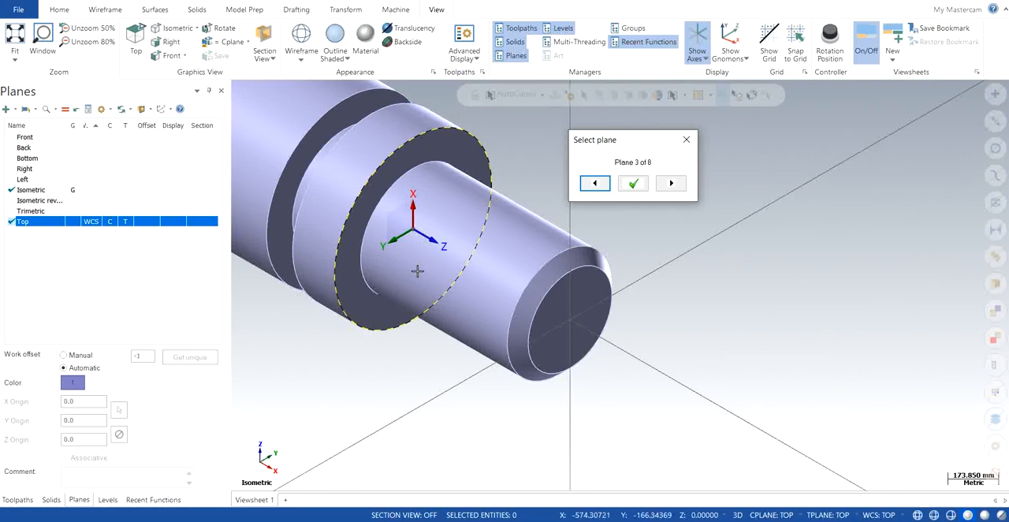
mouse_move(458, 301)
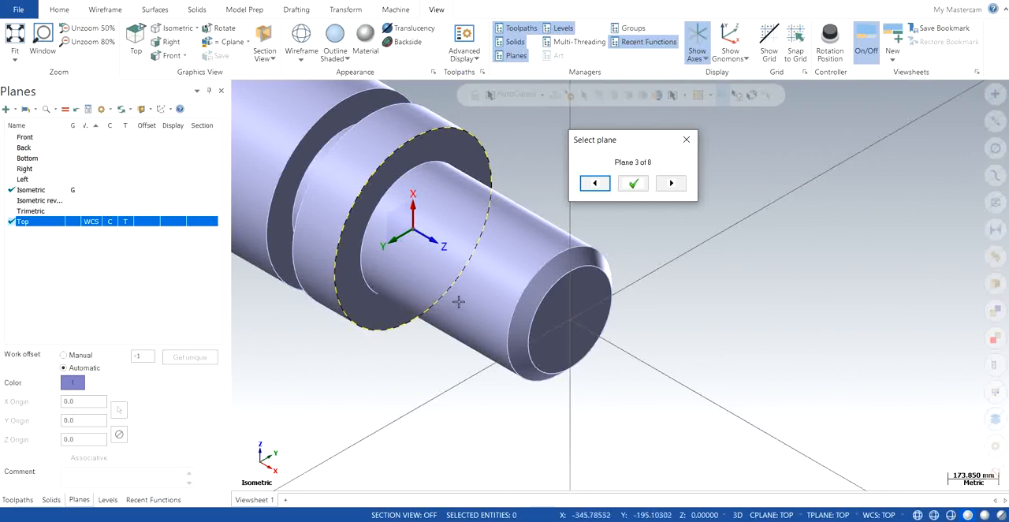
mouse_move(804, 256)
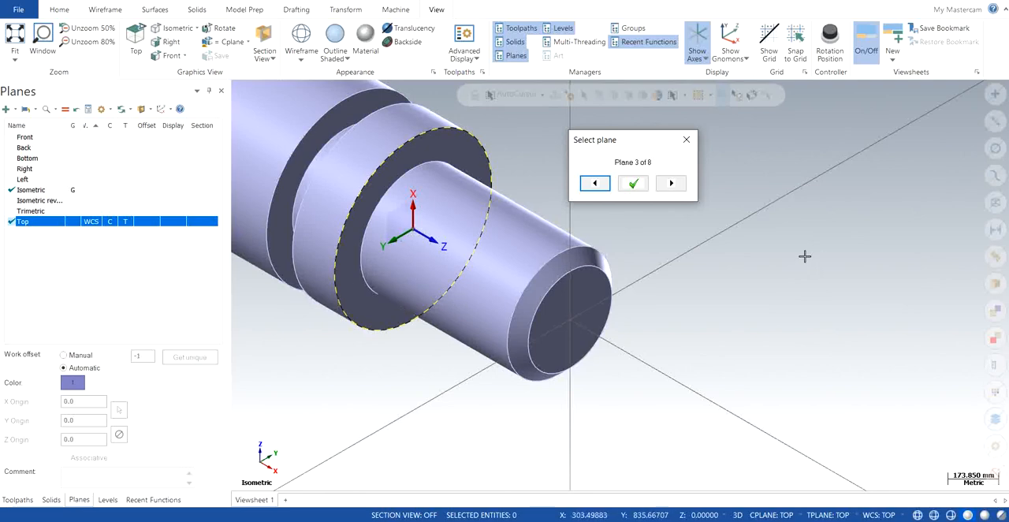
mouse_move(785, 245)
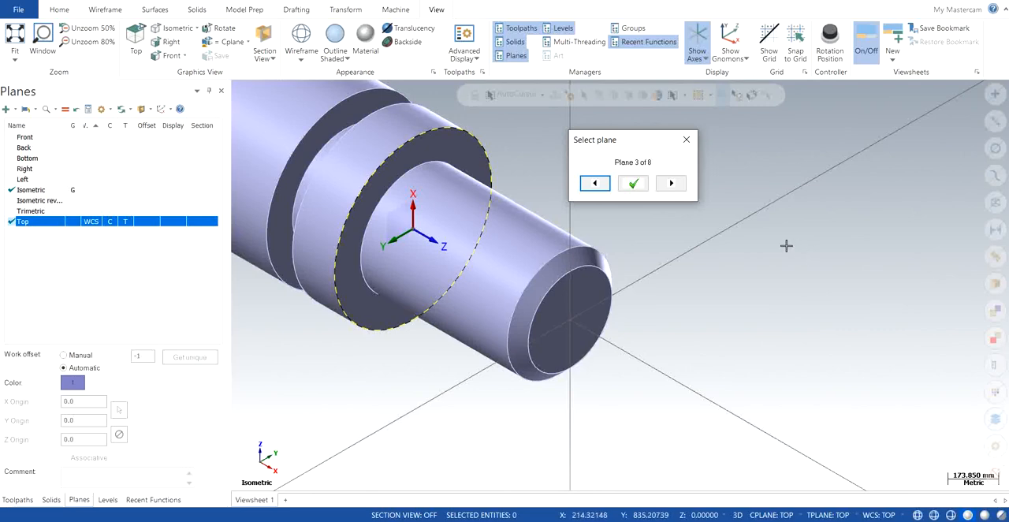
click(632, 183)
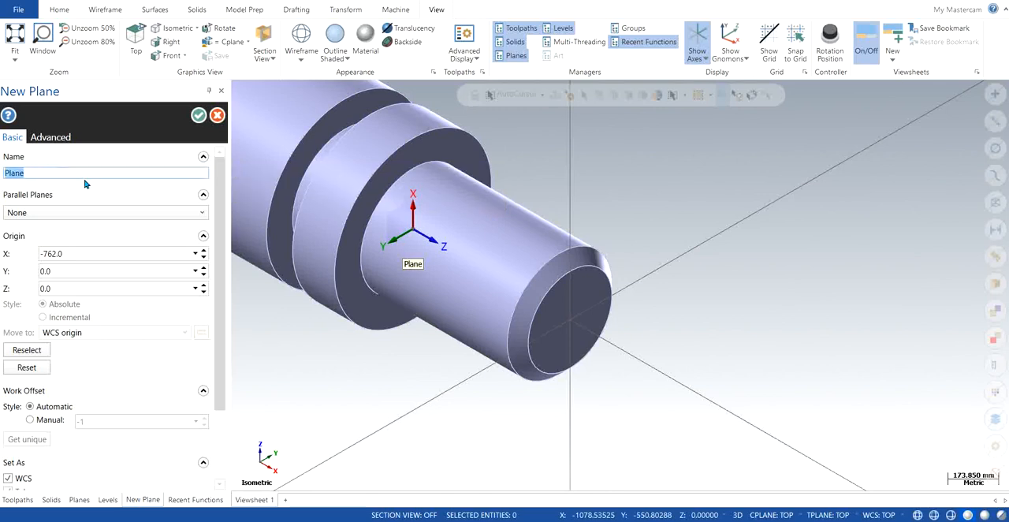
- Save the new plane as PLANE GEOMETRY, set as WCS, construction and tool plane
text(Pl)
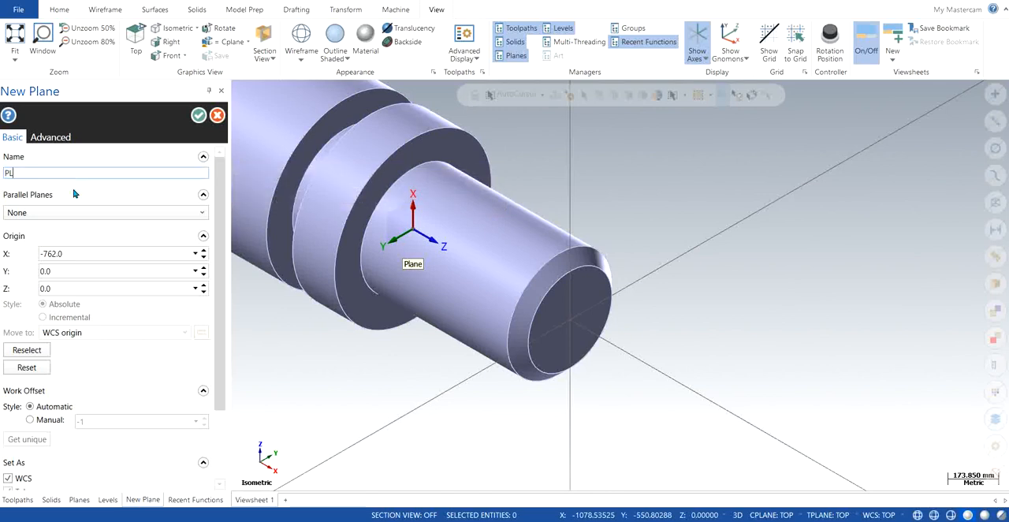
text(PLANE)
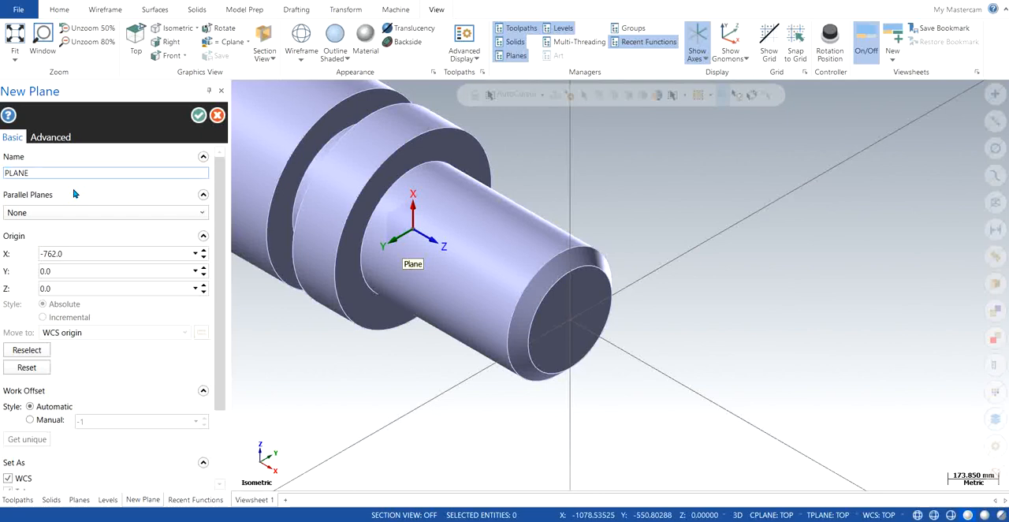
text(GEOMETRY)
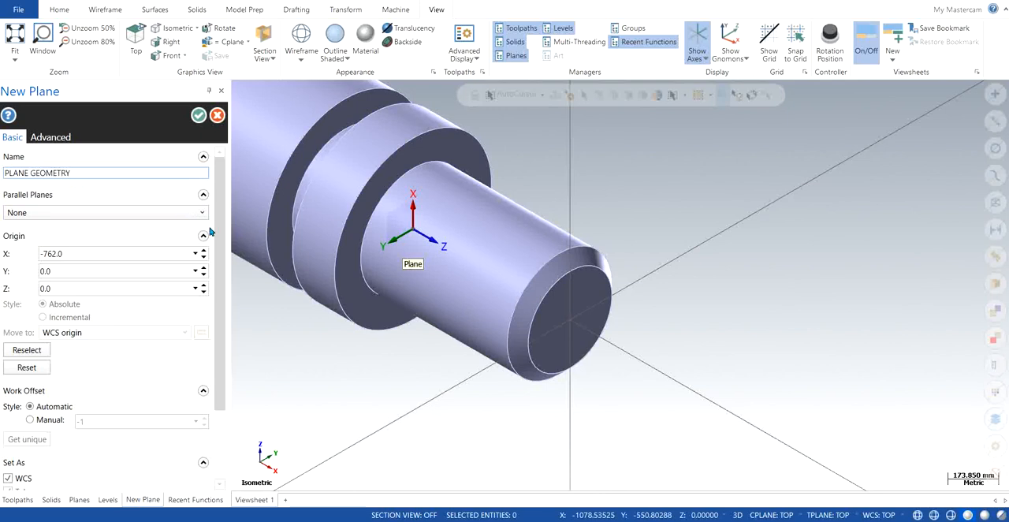
scroll(down, 3)
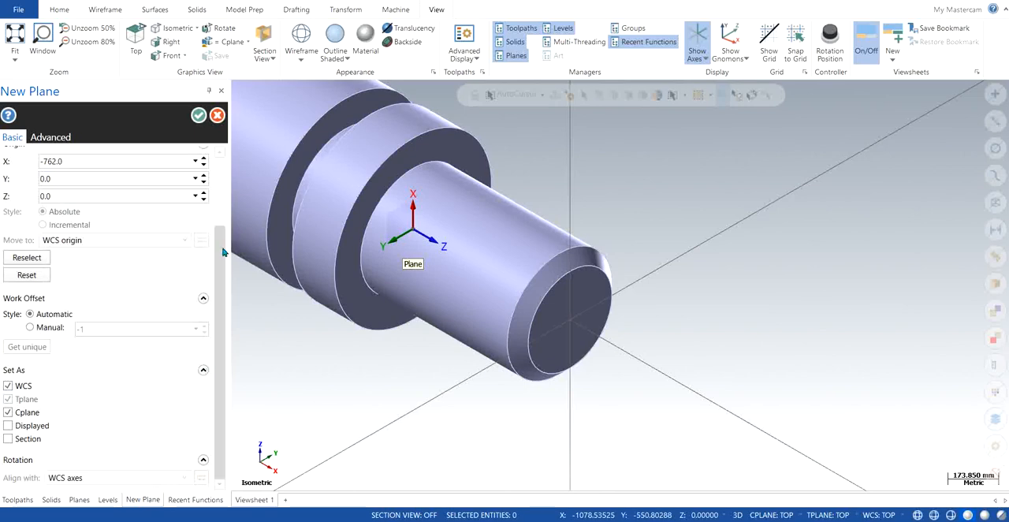
click(198, 115)
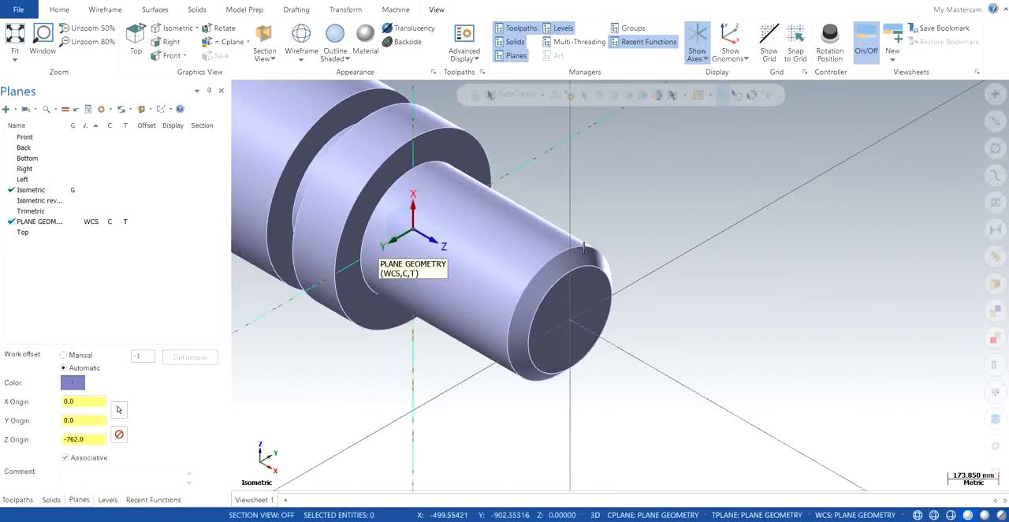
scroll(down, 3)
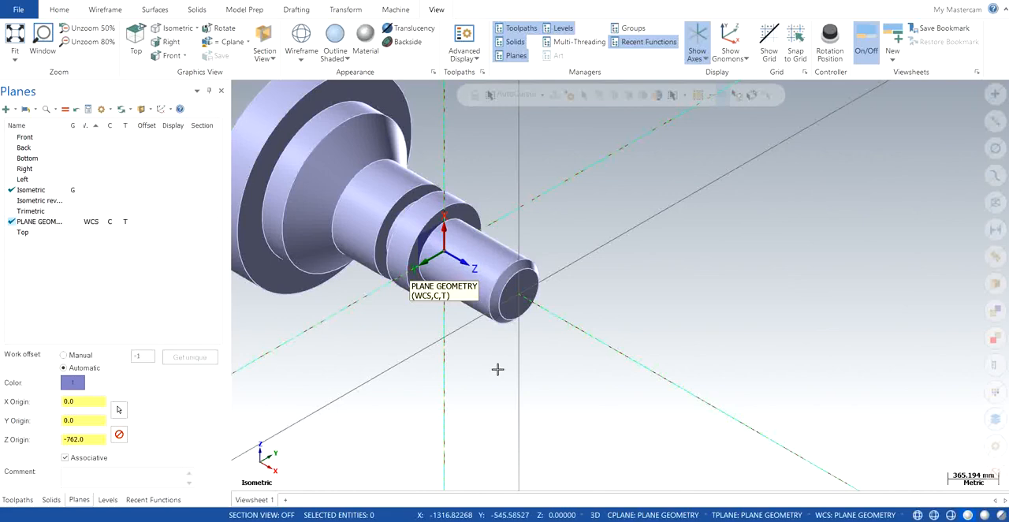
mouse_move(553, 361)
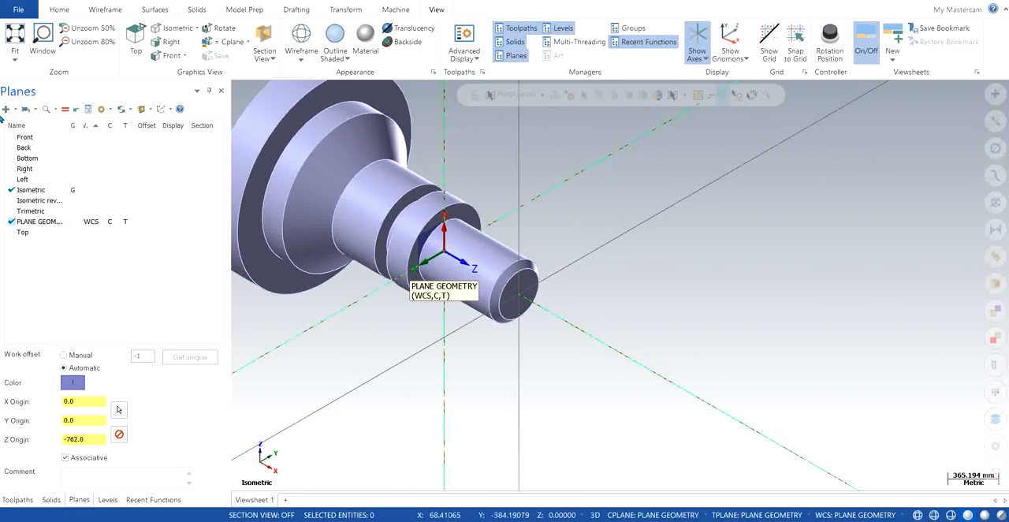
click(7, 108)
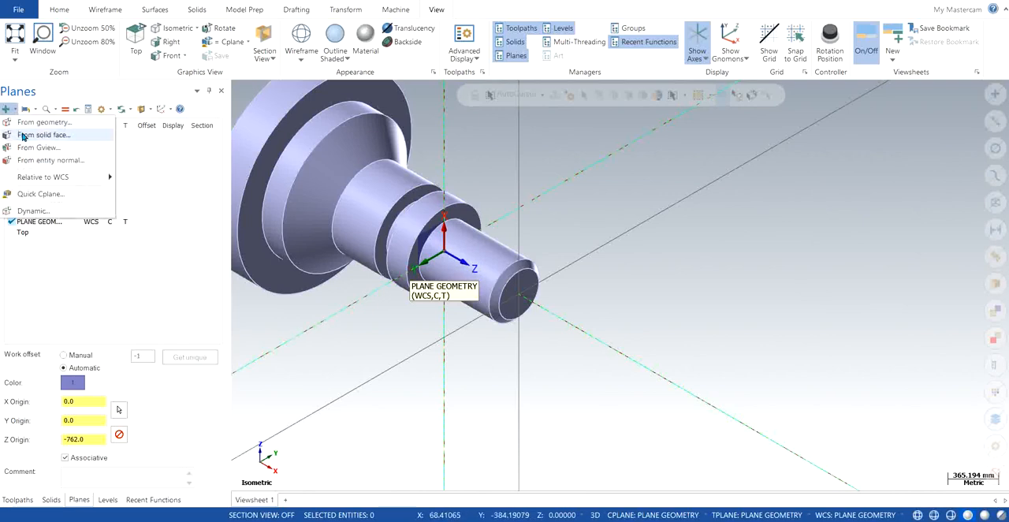
click(44, 135)
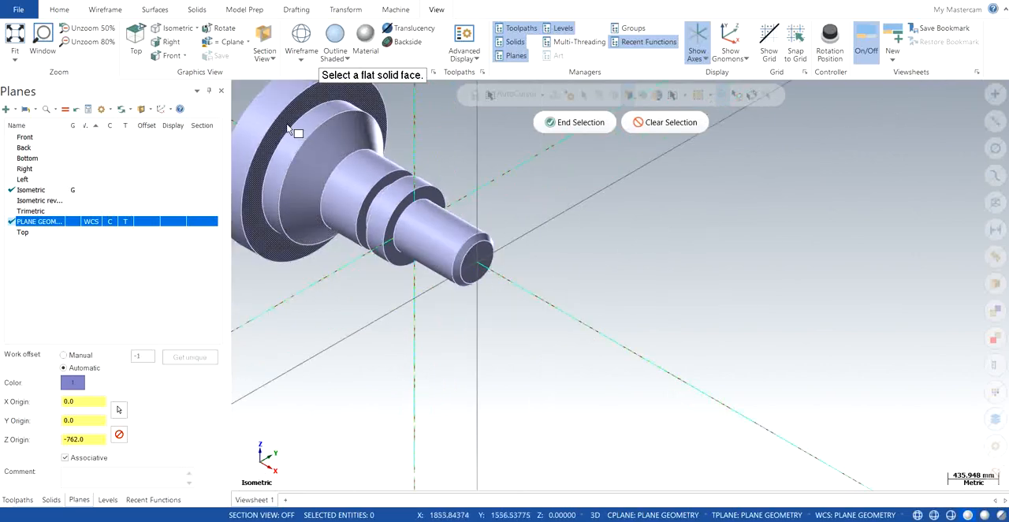
click(295, 133)
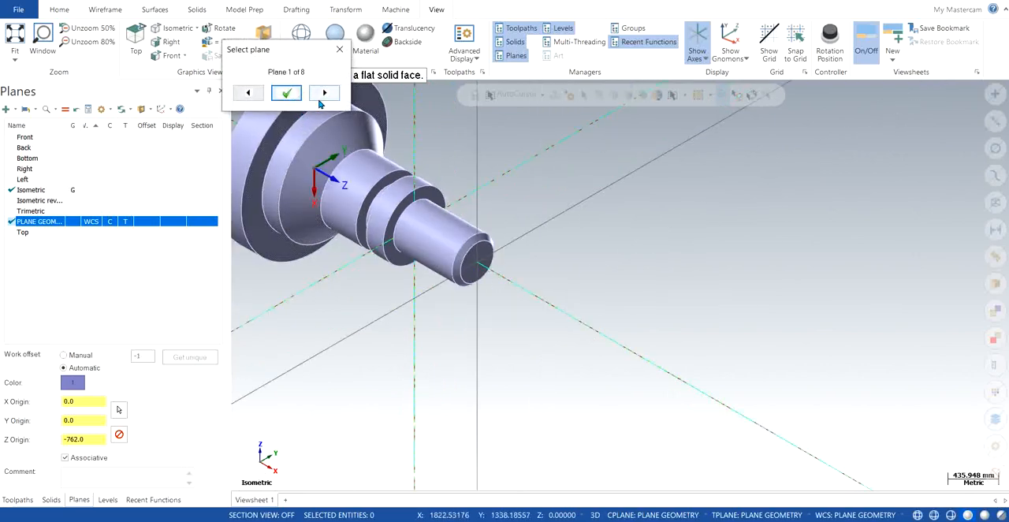
click(324, 93)
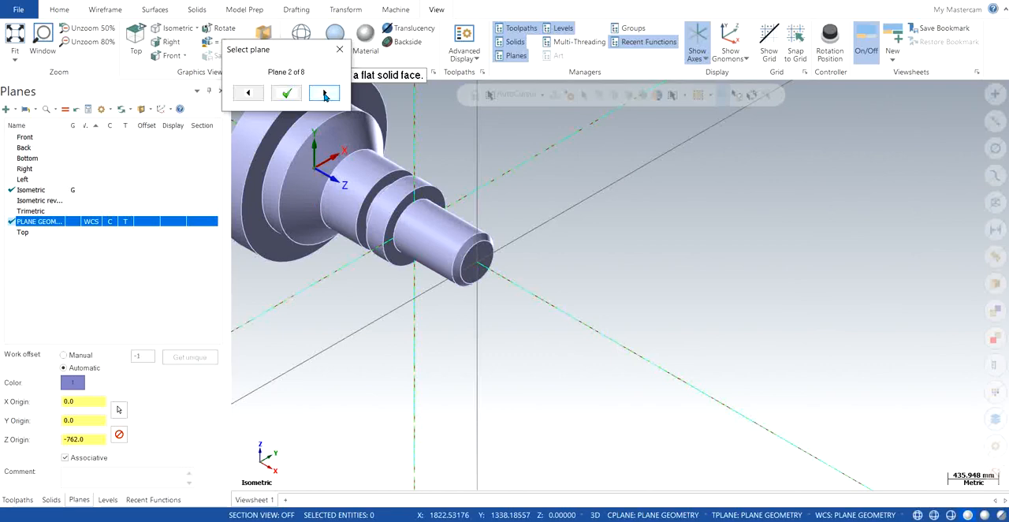
click(324, 92)
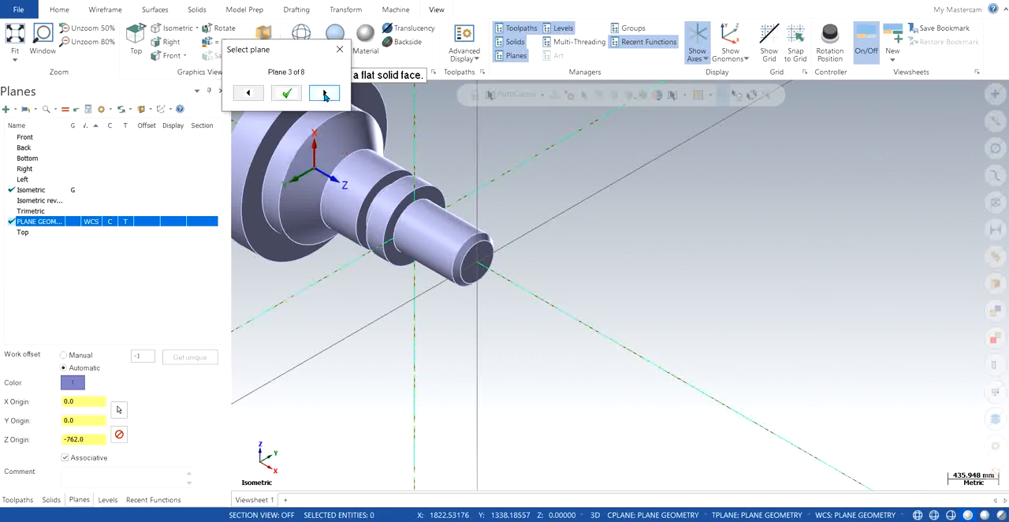
click(286, 92)
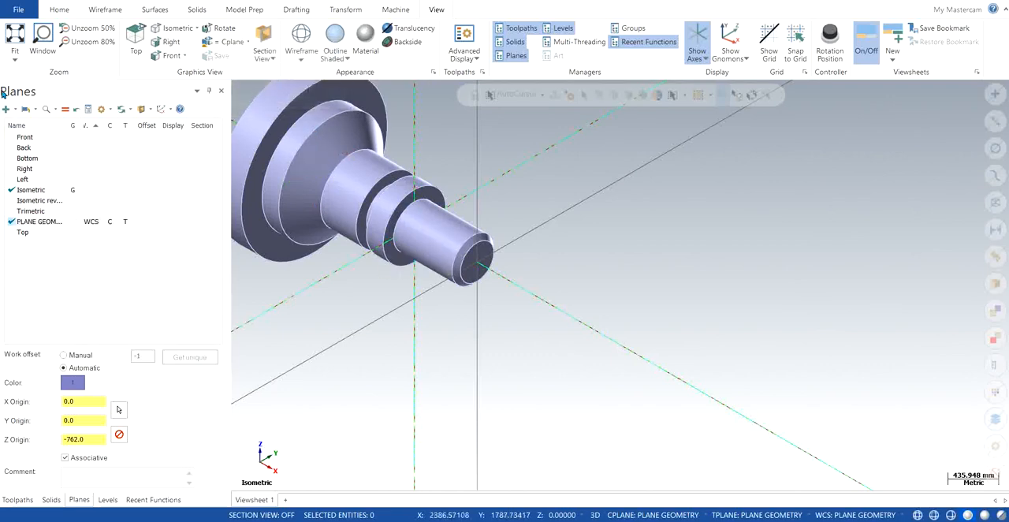
- Create a plane from the large flange face, accepting Plane 3 of 8
click(6, 109)
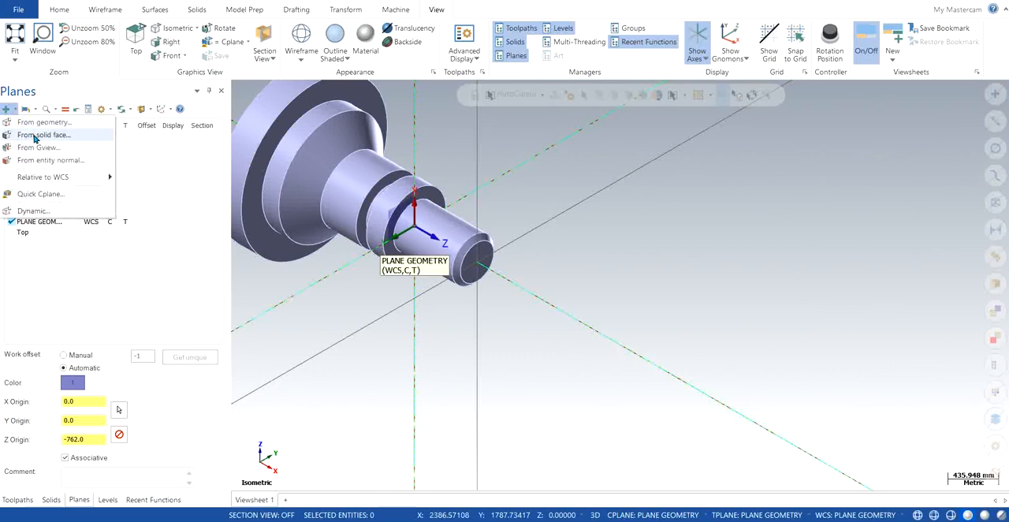
click(44, 134)
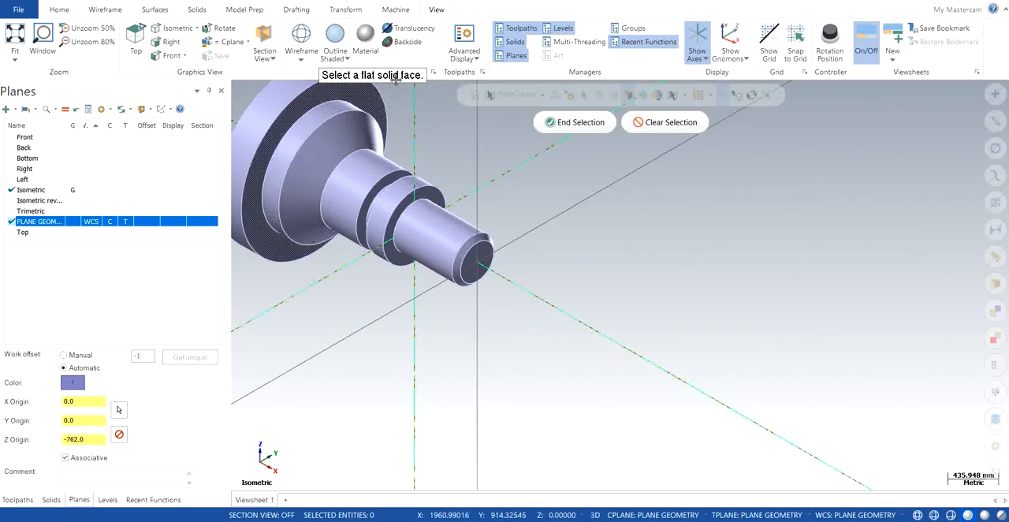
mouse_move(428, 145)
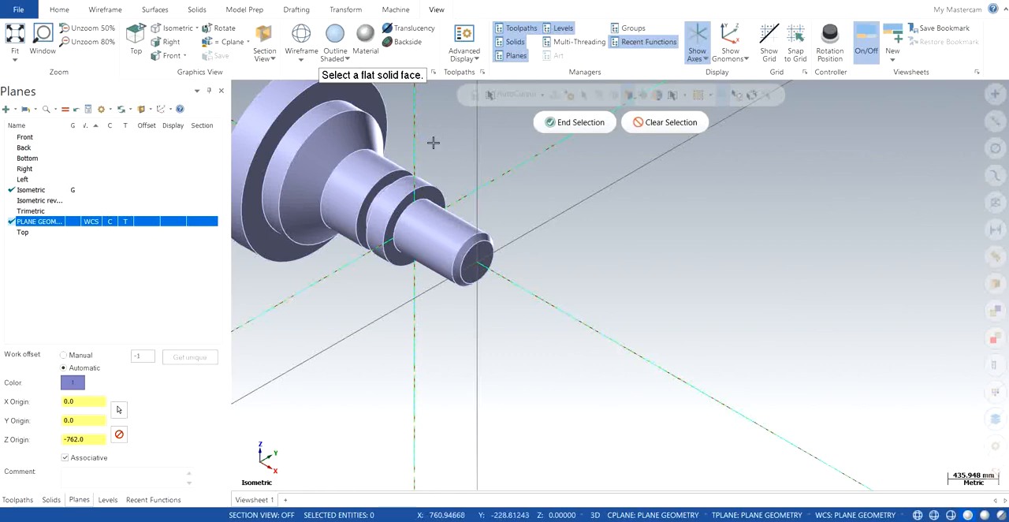
mouse_move(432, 143)
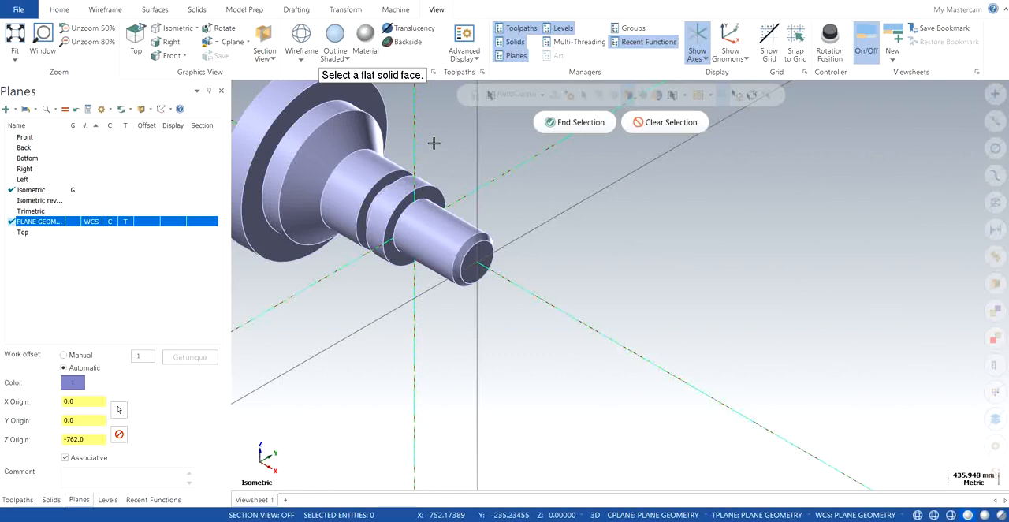
mouse_move(345, 116)
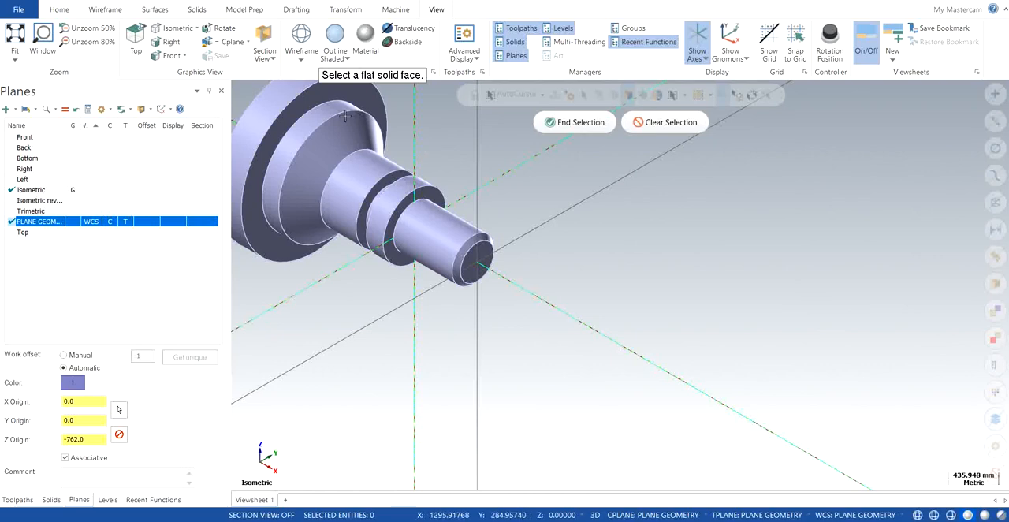
mouse_move(264, 128)
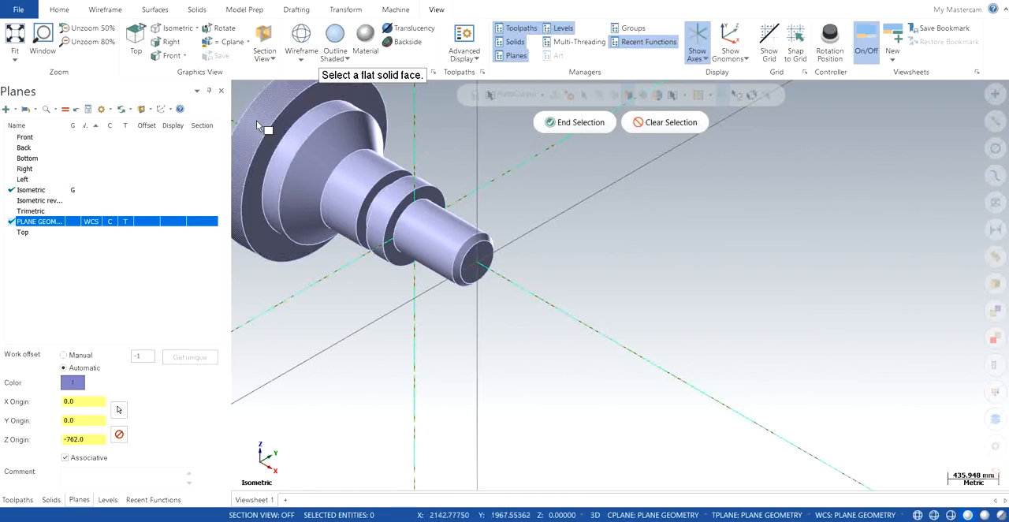
click(362, 181)
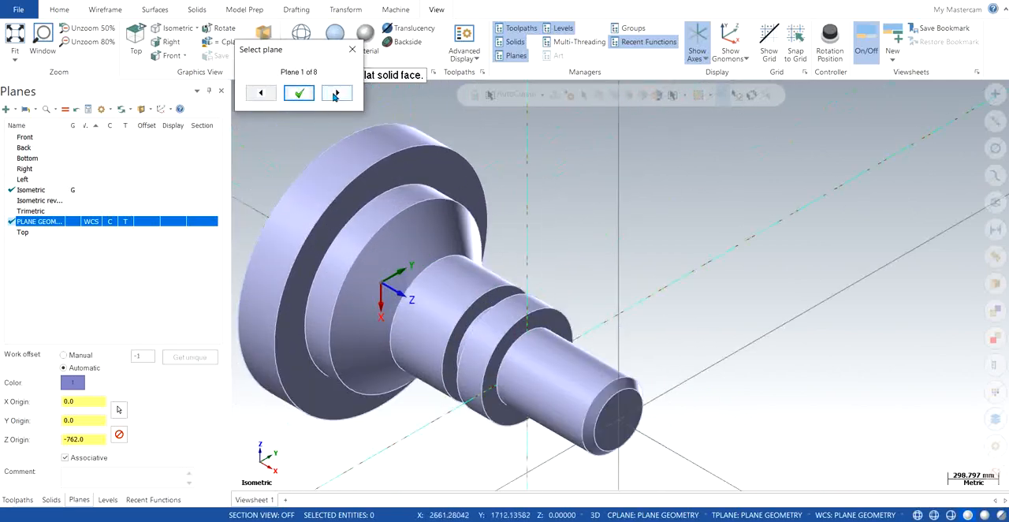
click(336, 93)
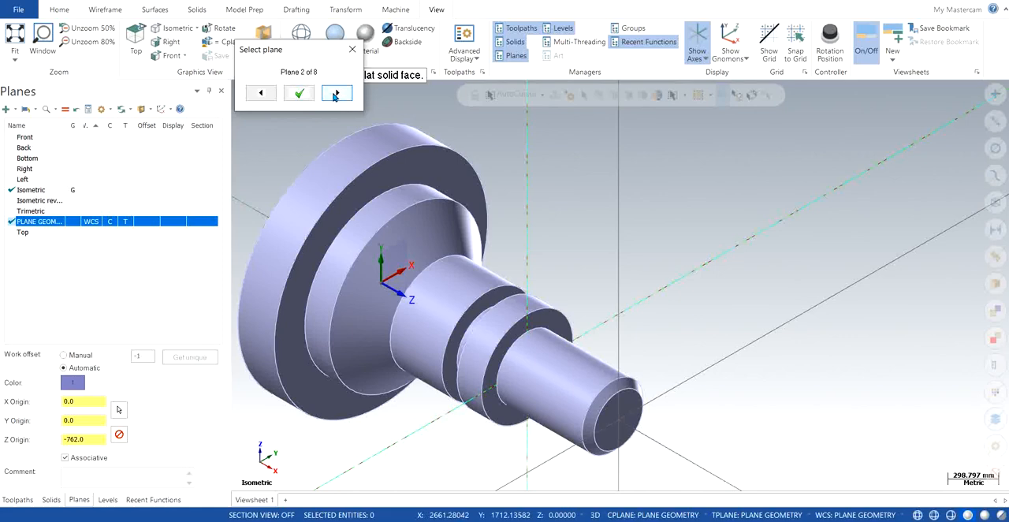
click(336, 92)
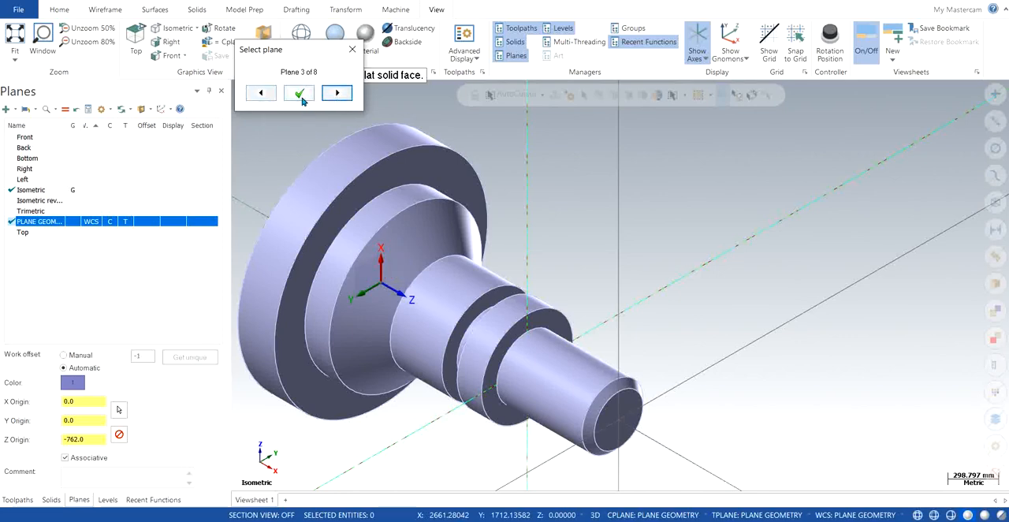
click(299, 93)
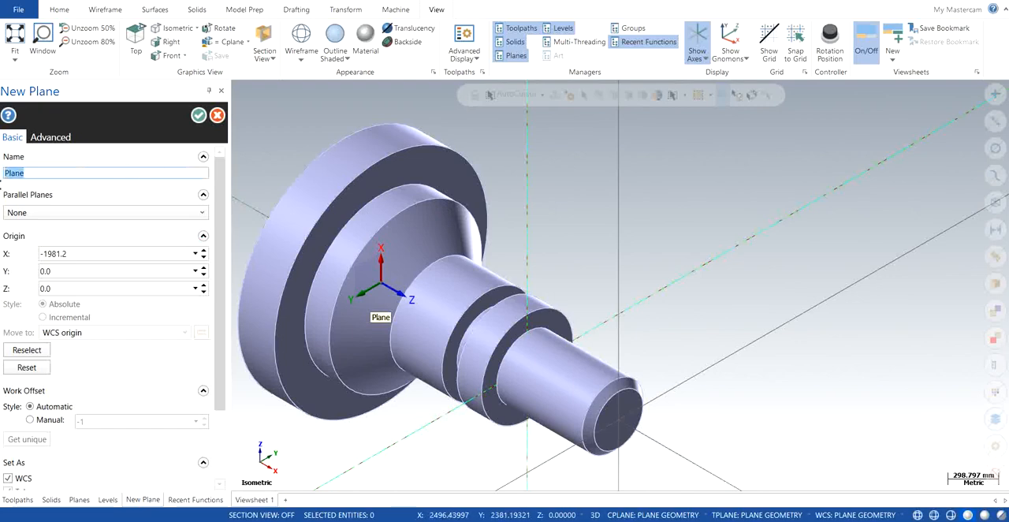
- Save the new plane as PLANE FACE, set as WCS, construction and tool plane
text(PLANE)
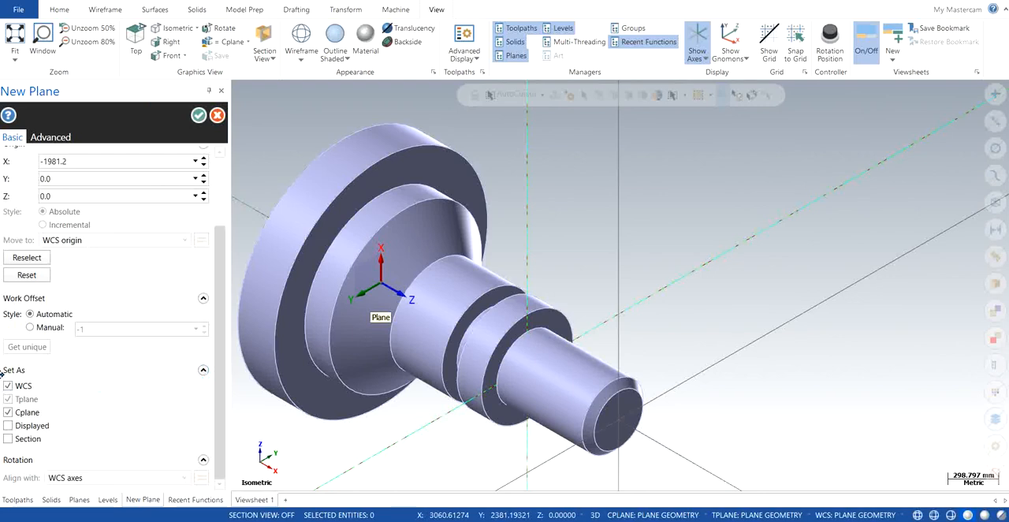
mouse_move(27, 398)
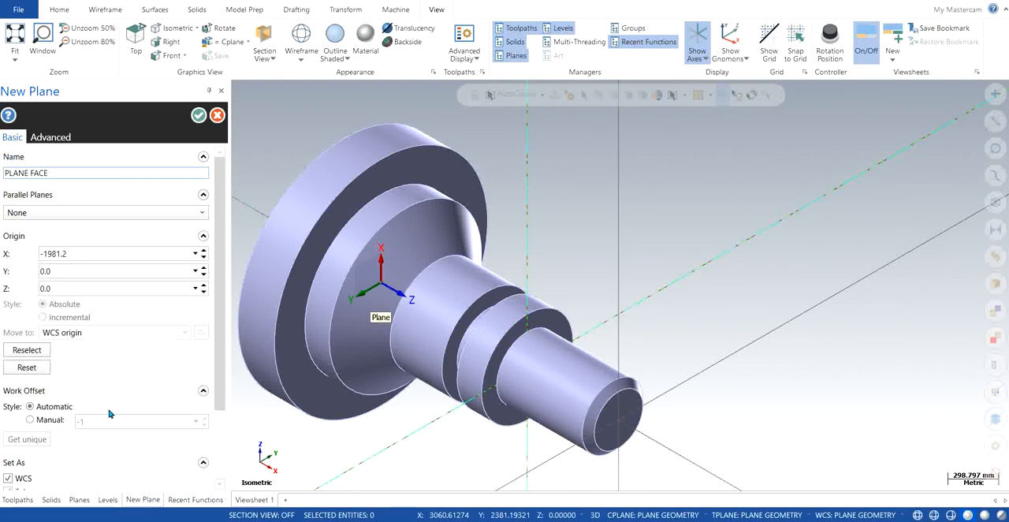
mouse_move(30, 420)
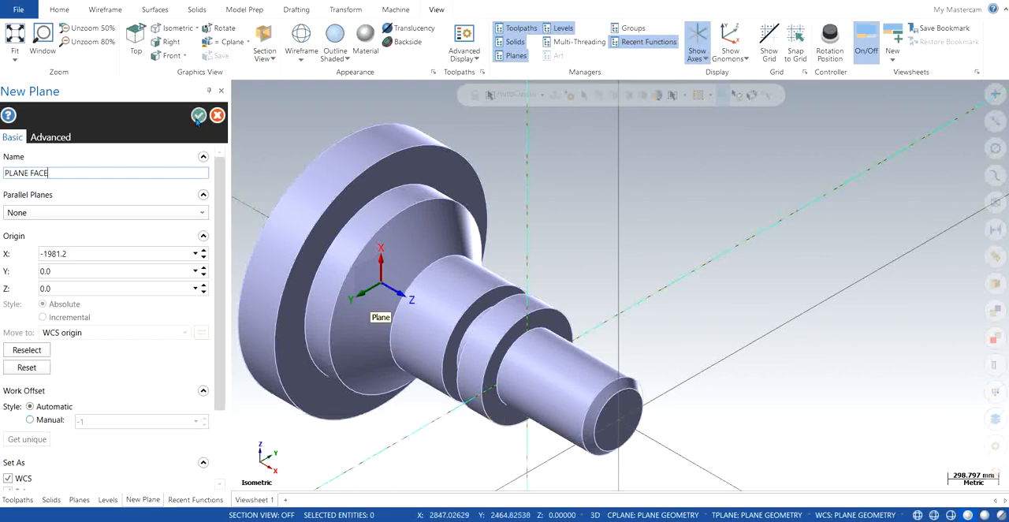
mouse_move(199, 116)
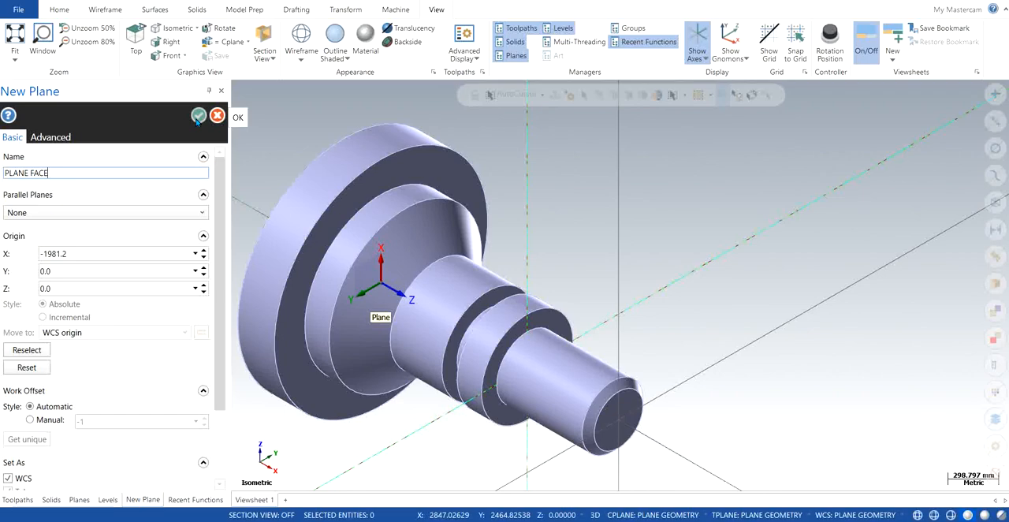
click(199, 116)
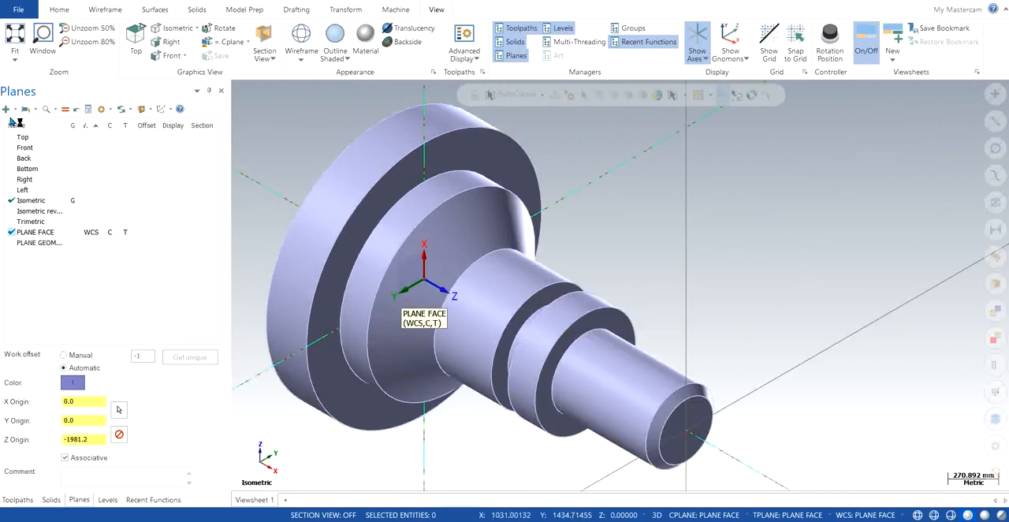
- Start another new plane from the Planes manager's create-new menu
click(7, 109)
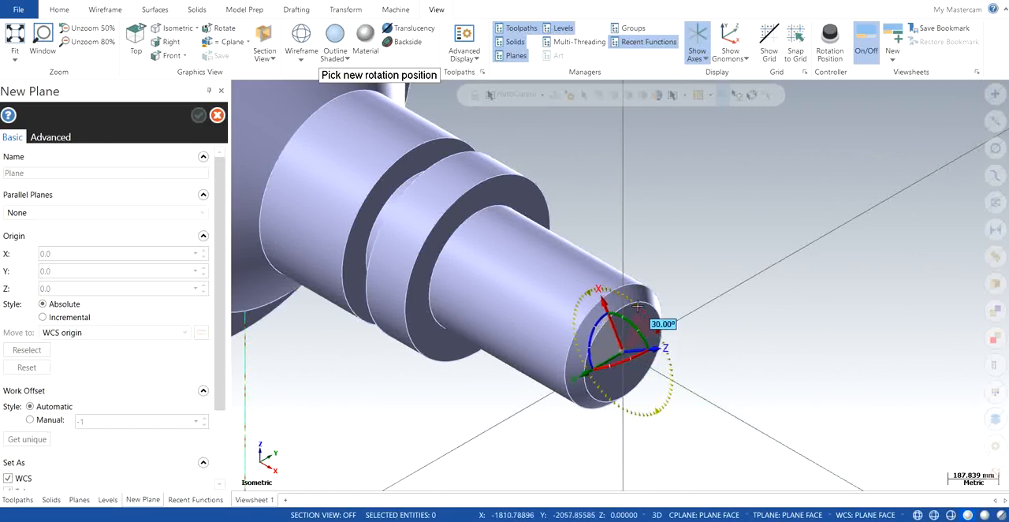
- Rotate the end-face plane's axes by 45 degrees using the gnomon ring
drag(637, 306, 626, 293)
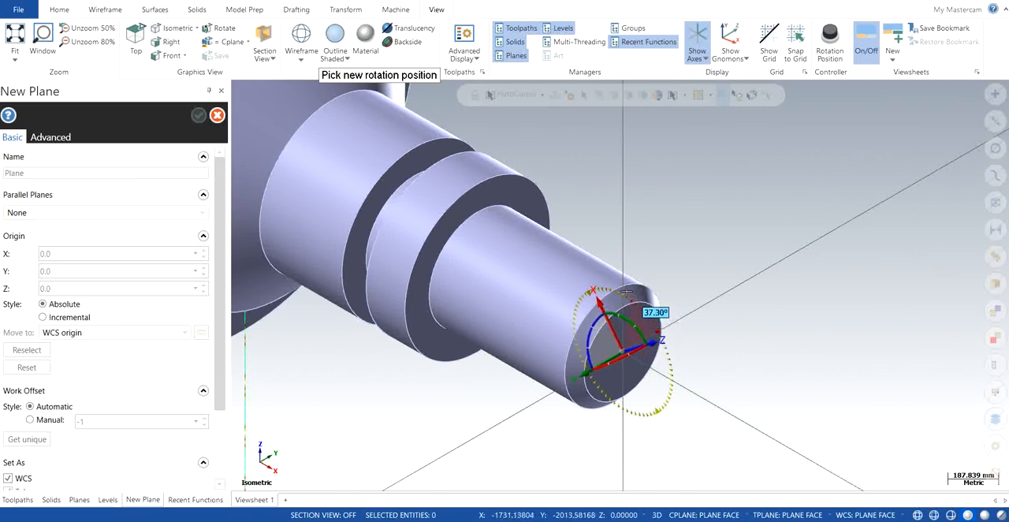
drag(626, 295, 618, 283)
text(4)
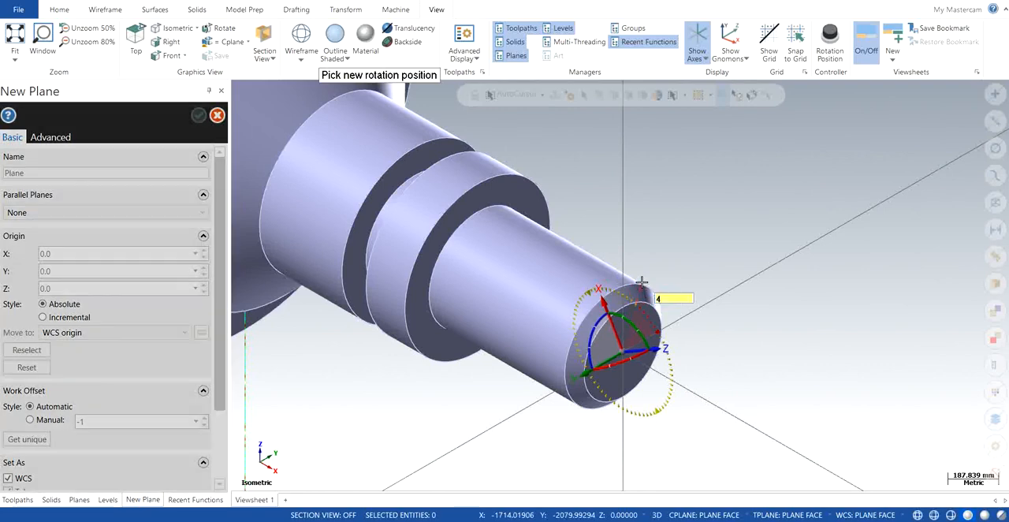
text(5)
click(106, 173)
text( 45)
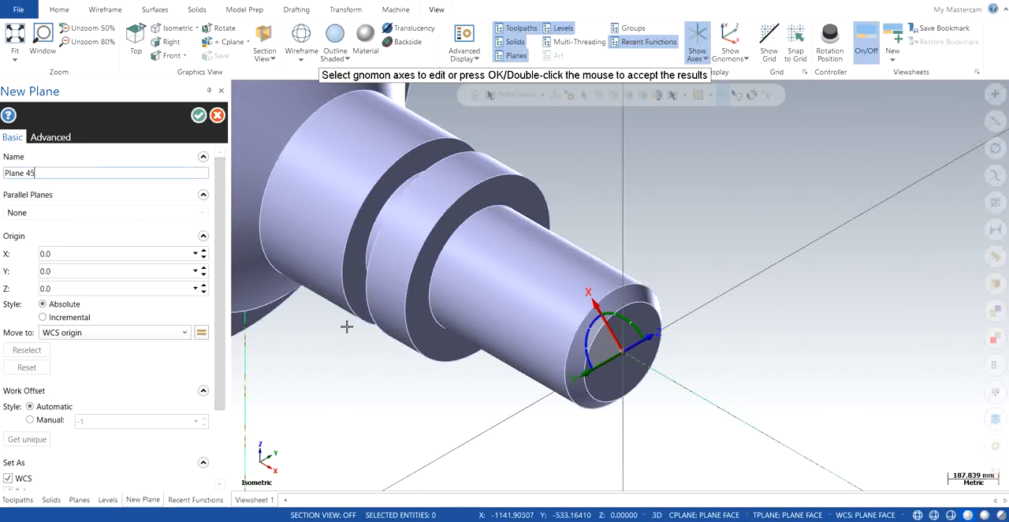
- Finish typing the plane name as 'Plane 45 DEGREE' in the New Plane panel
text(DE)
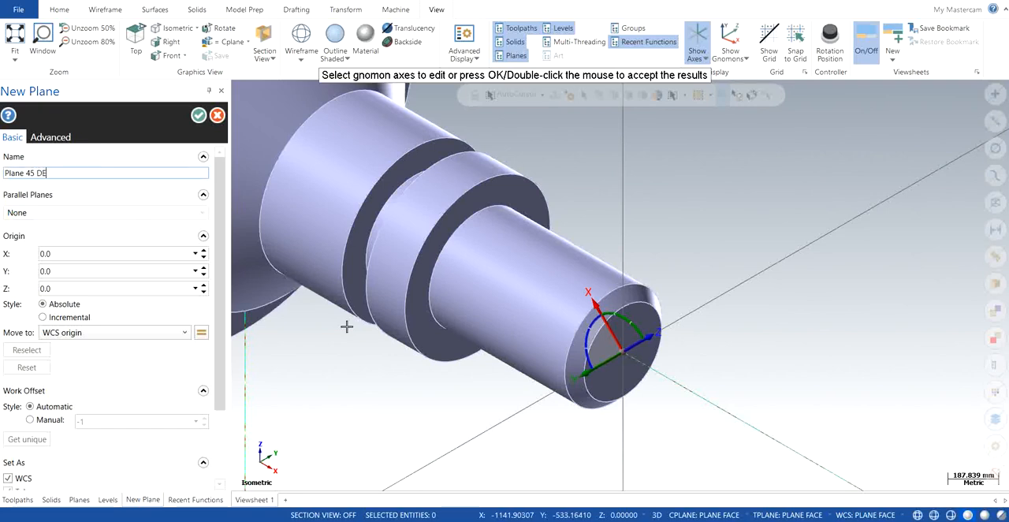
text(GREE)
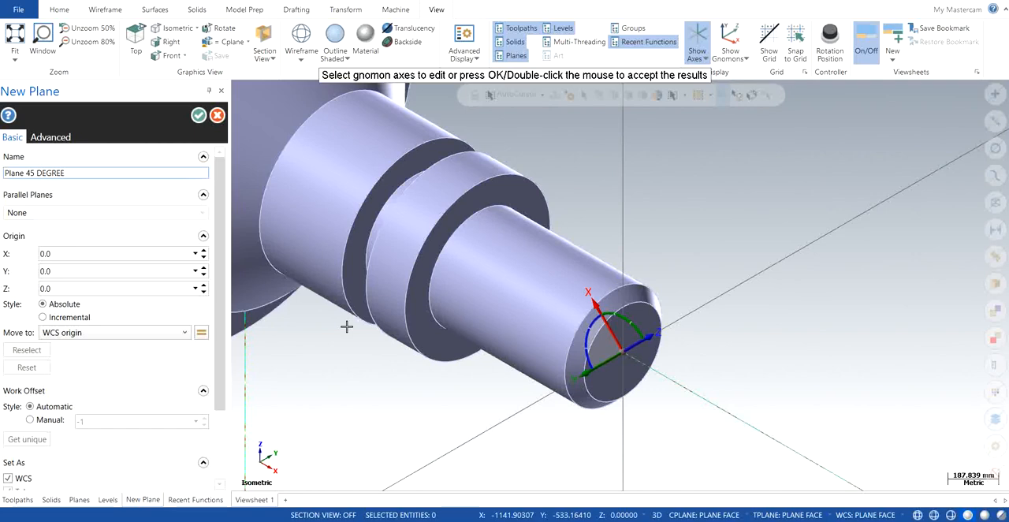
click(102, 173)
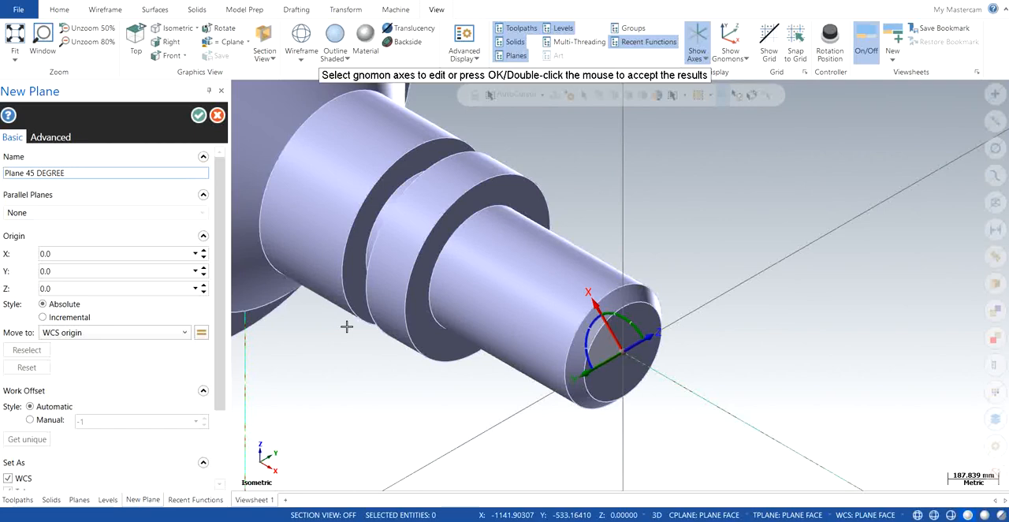
click(105, 172)
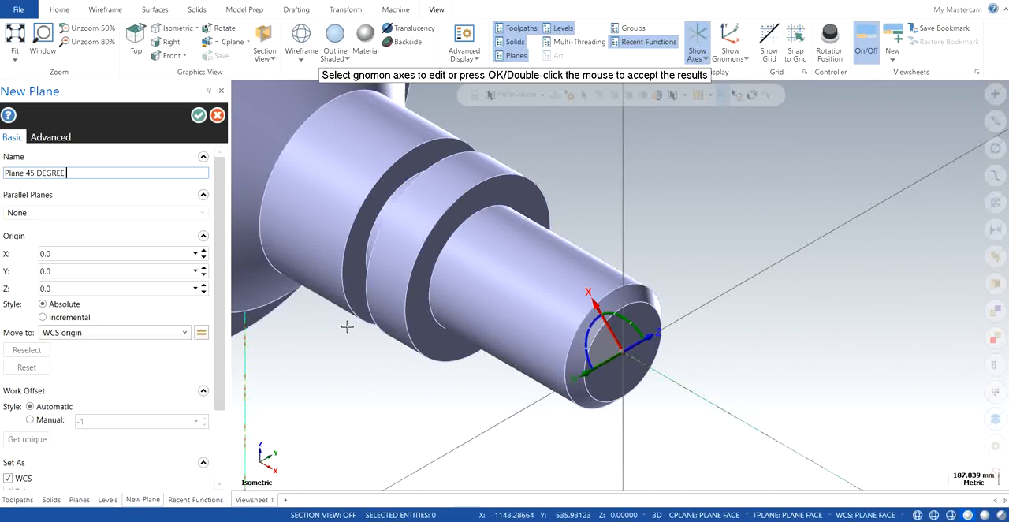
mouse_move(386, 320)
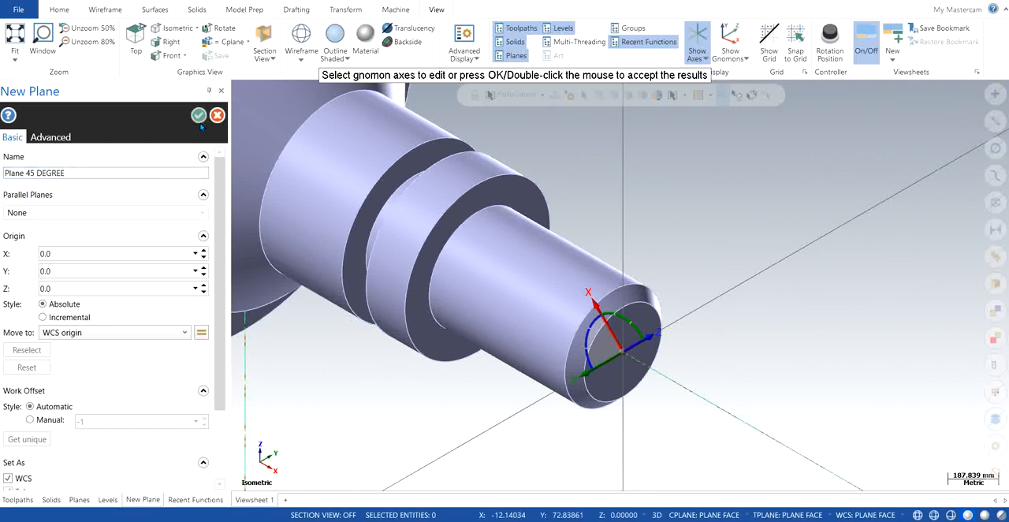
- Save Plane 45 DEGREE, then fit the whole part in an isometric view
click(199, 115)
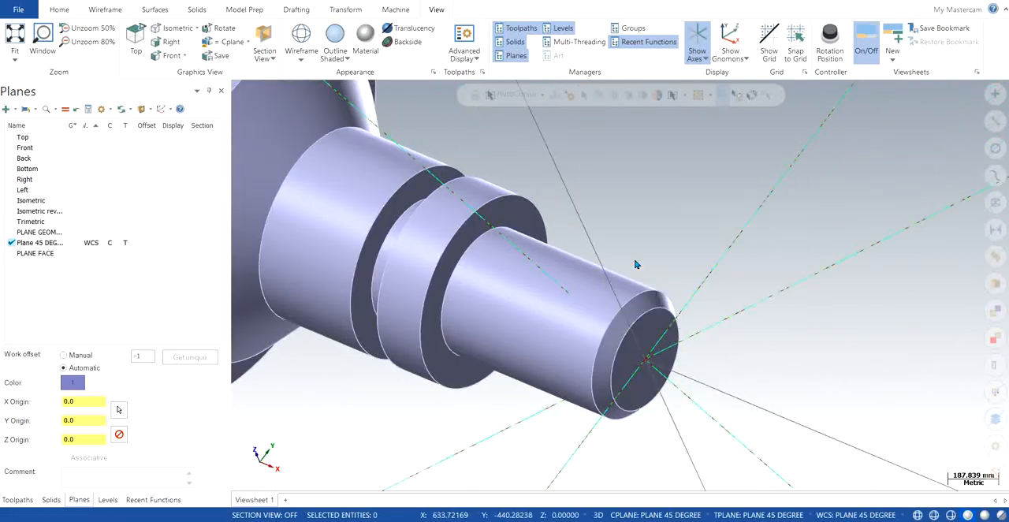
right_click(634, 264)
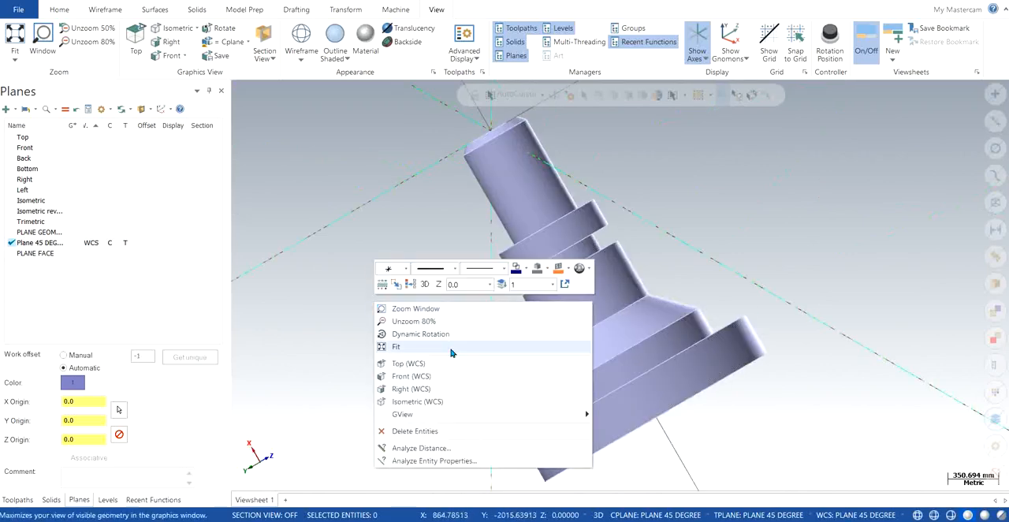
click(397, 347)
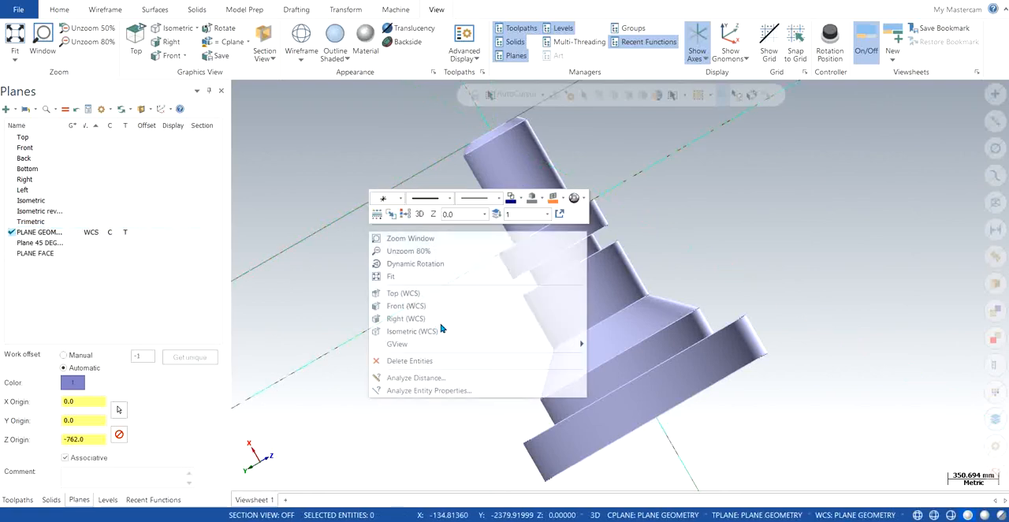
click(412, 331)
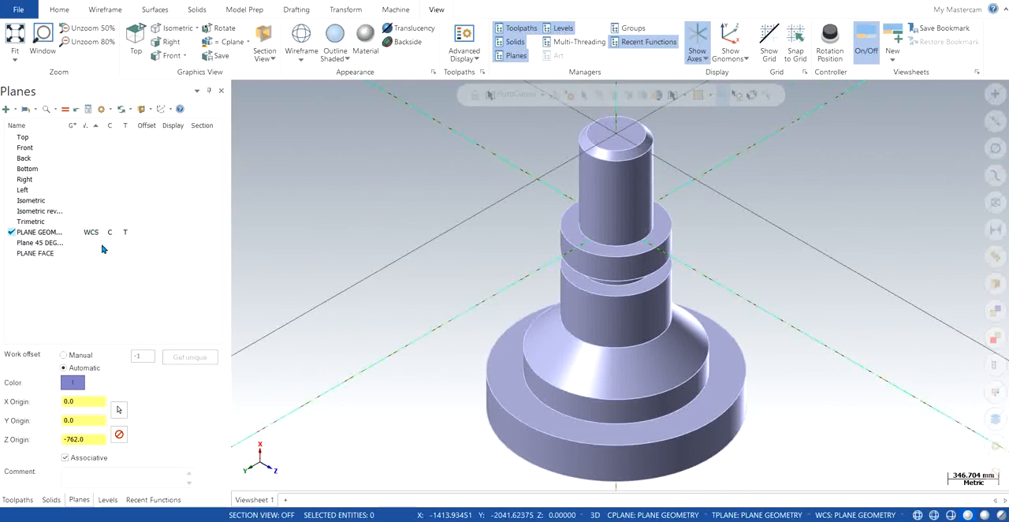
- In the Planes manager, set the PLANE FACE row as WCS, C and T
click(36, 253)
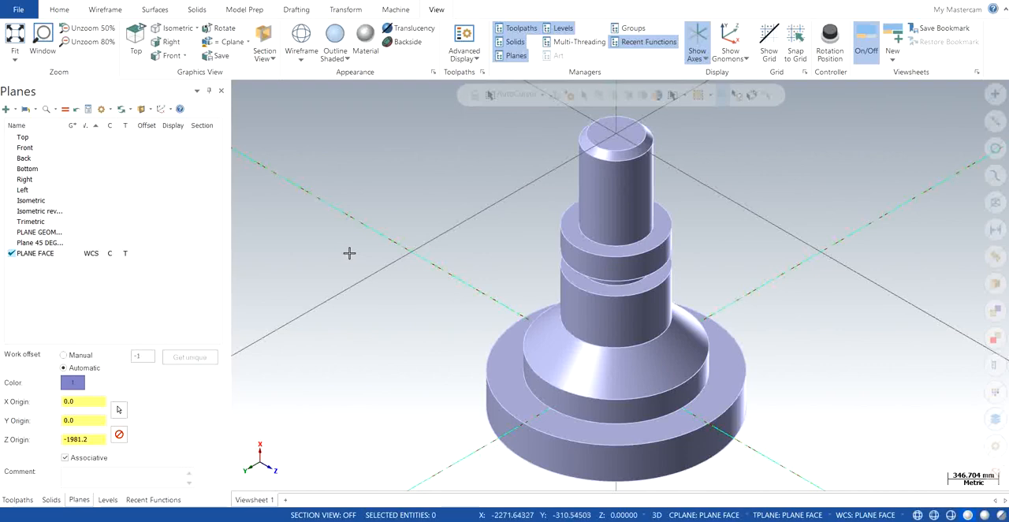
mouse_move(445, 214)
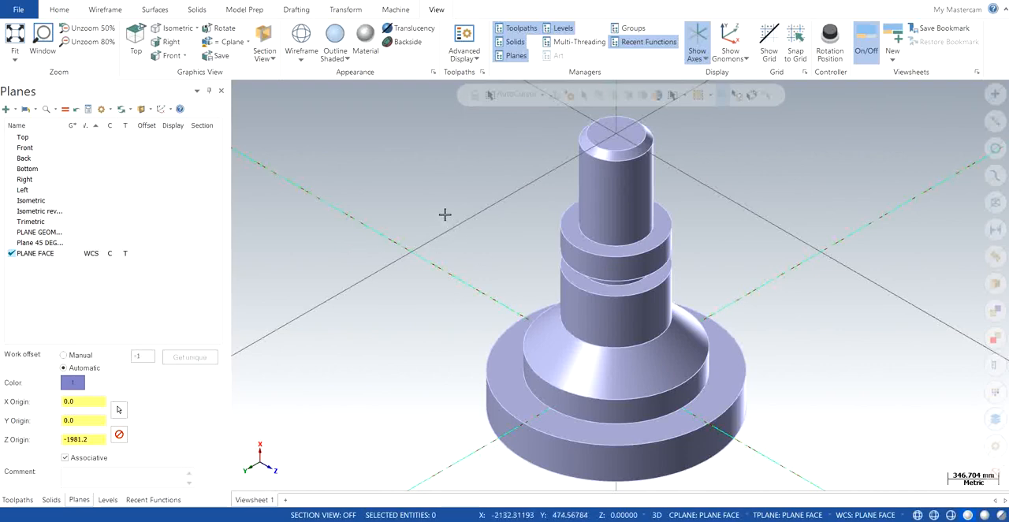
mouse_move(440, 209)
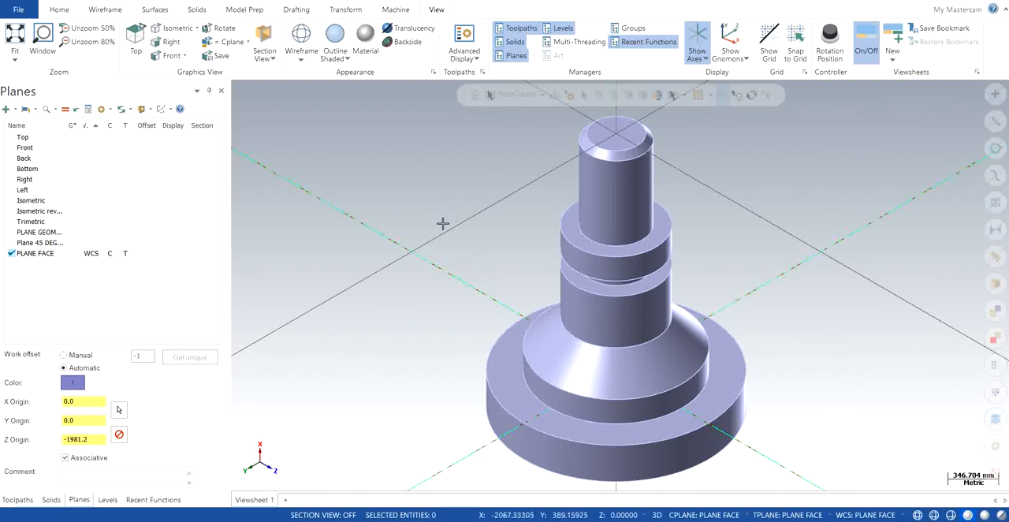
mouse_move(442, 225)
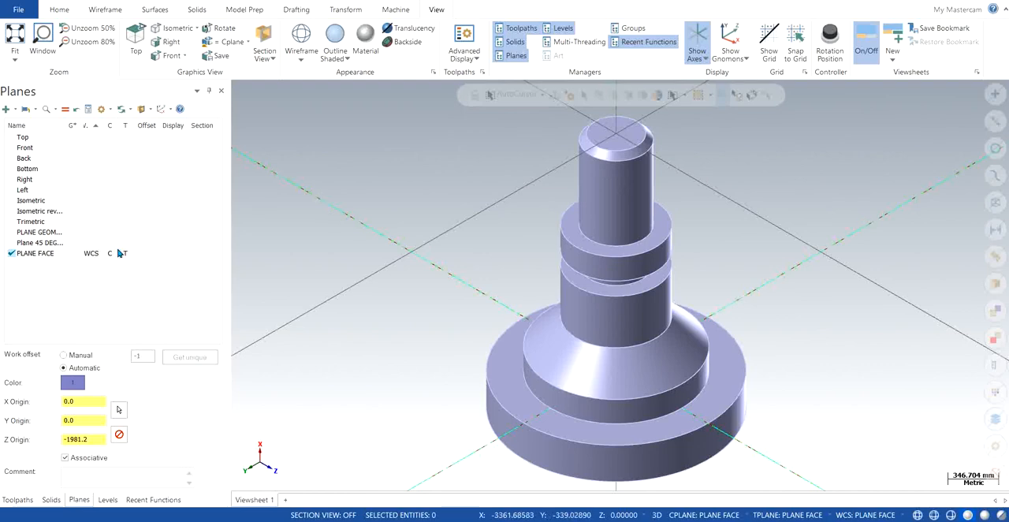
mouse_move(434, 255)
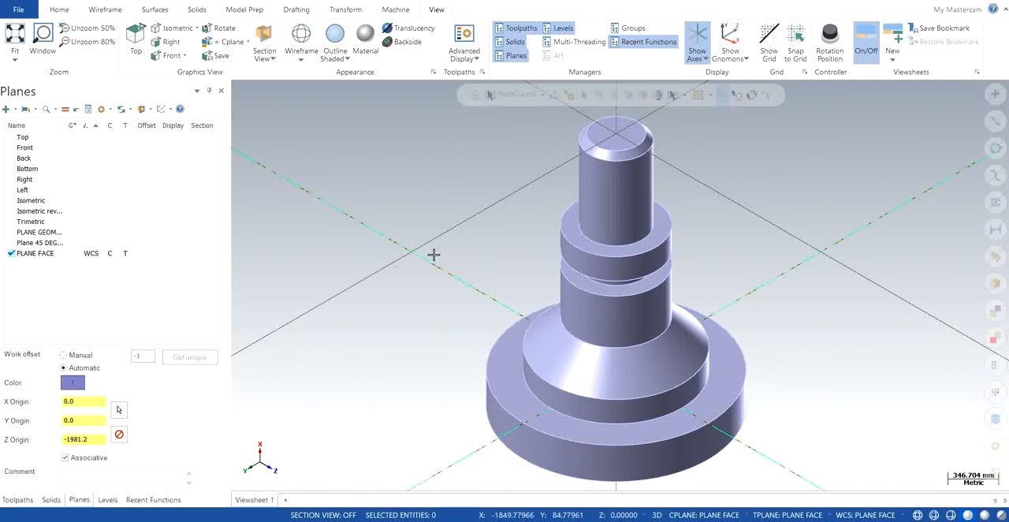
mouse_move(440, 200)
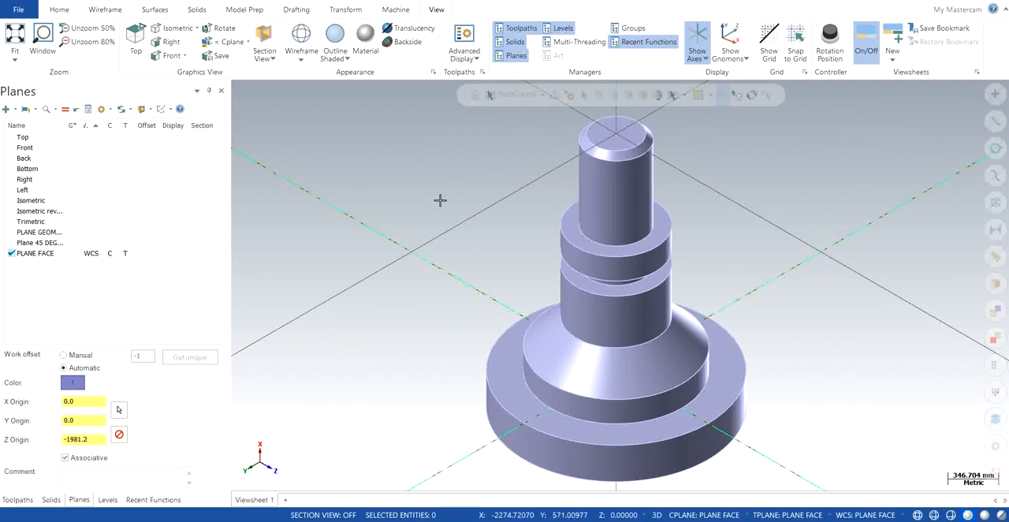
mouse_move(801, 368)
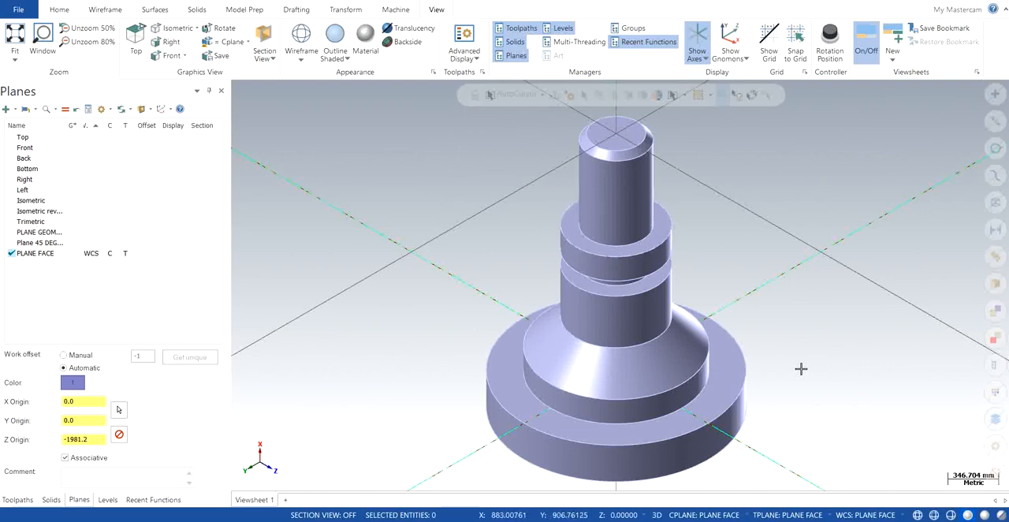